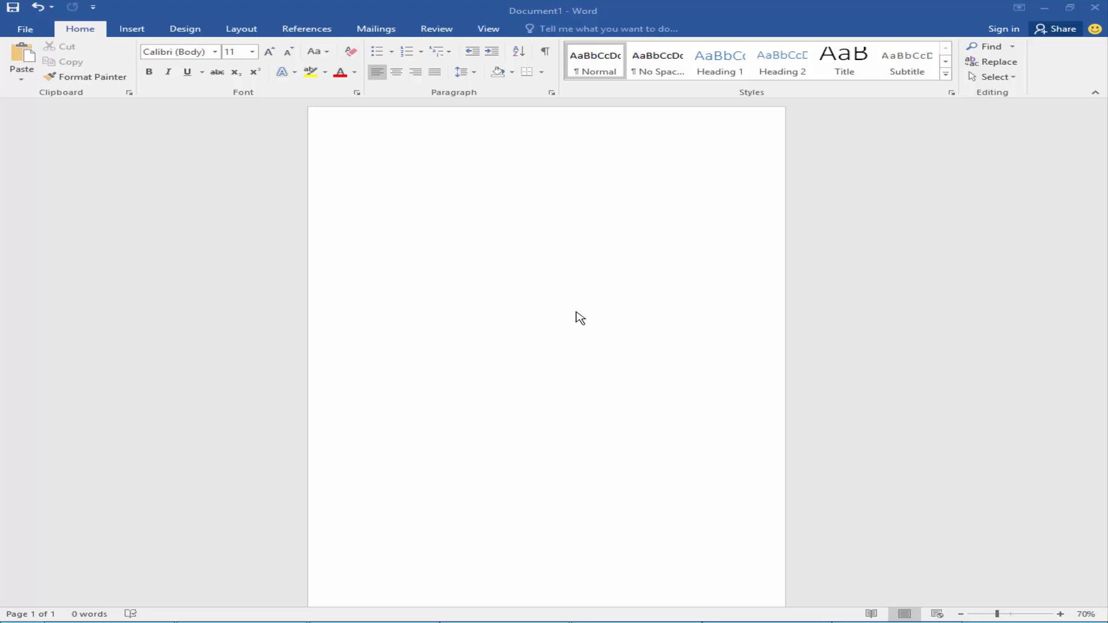
mouse_move(497, 300)
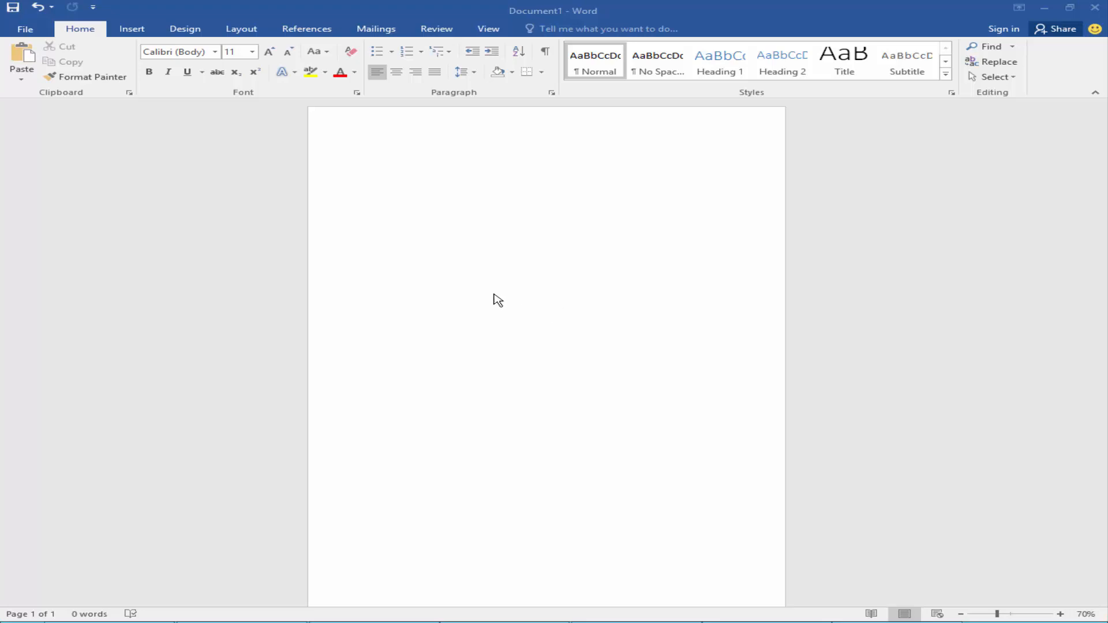
mouse_move(474, 292)
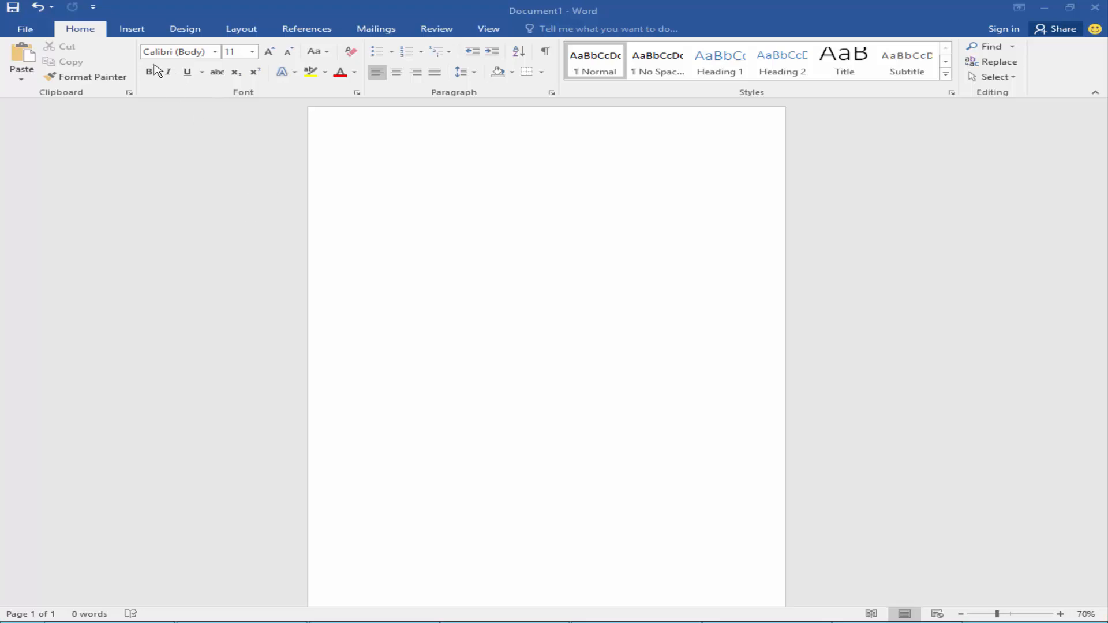
- Adjust the page setup from the Layout options before drawing the card
left_click(240, 28)
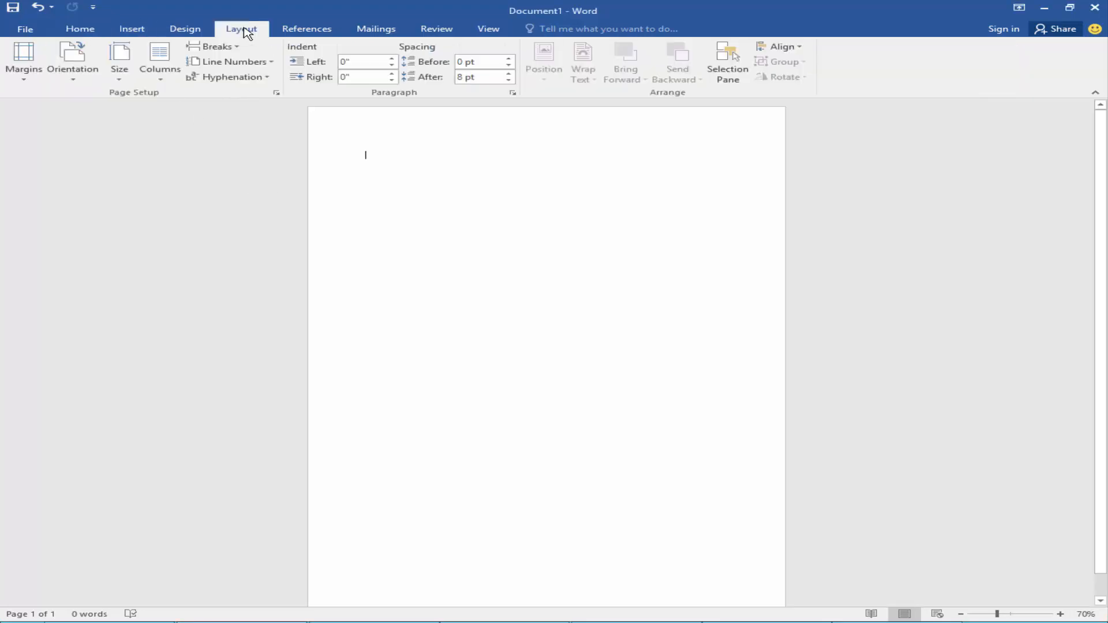
left_click(119, 60)
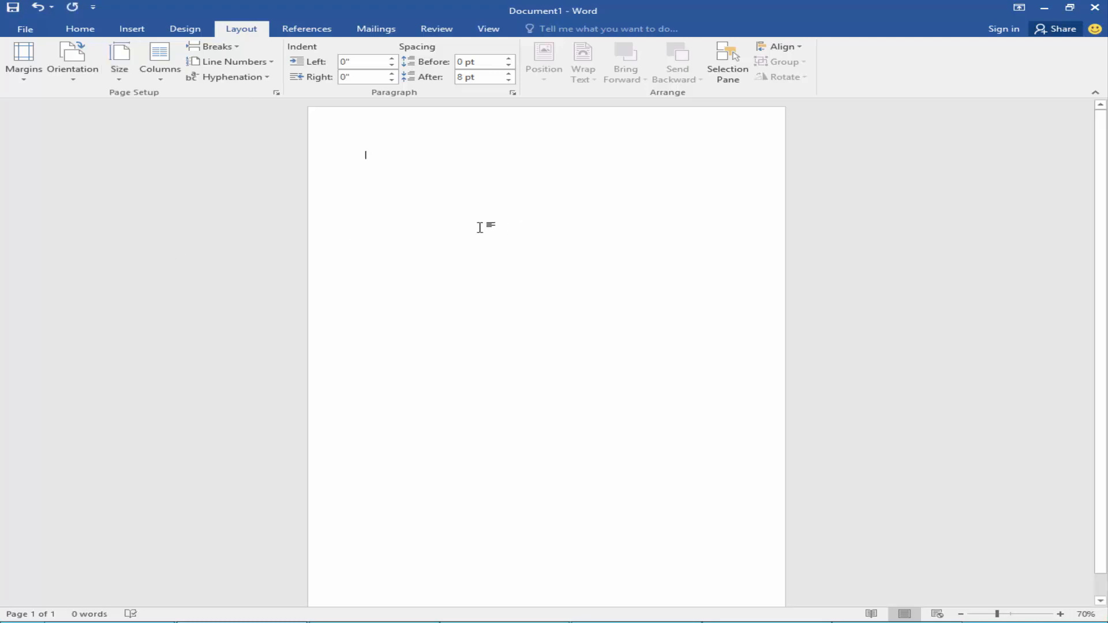
left_click(80, 29)
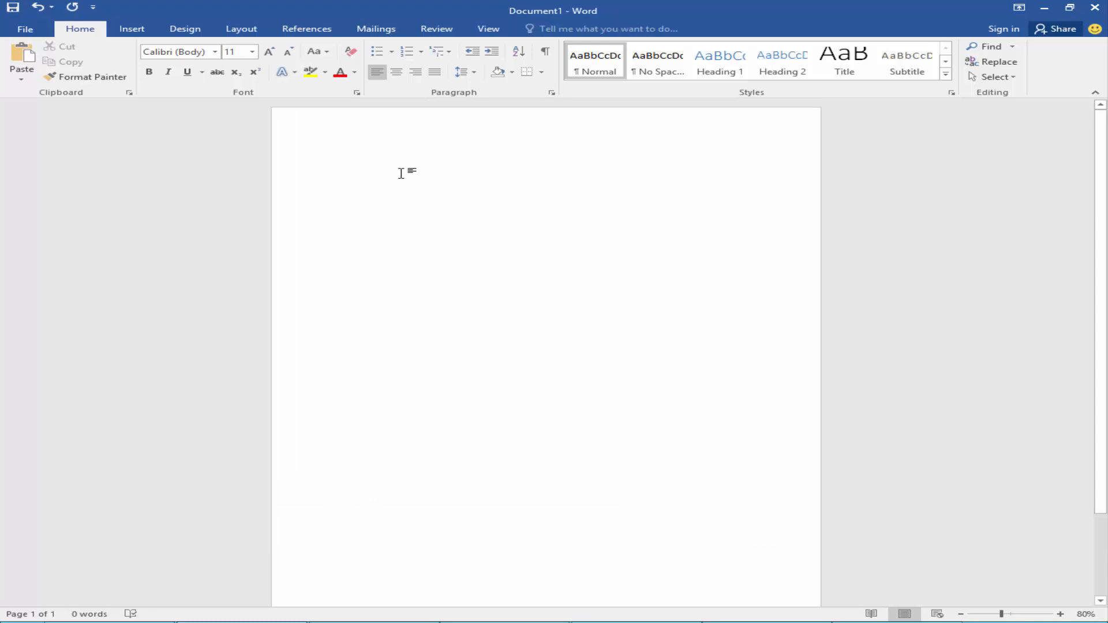
mouse_move(132, 28)
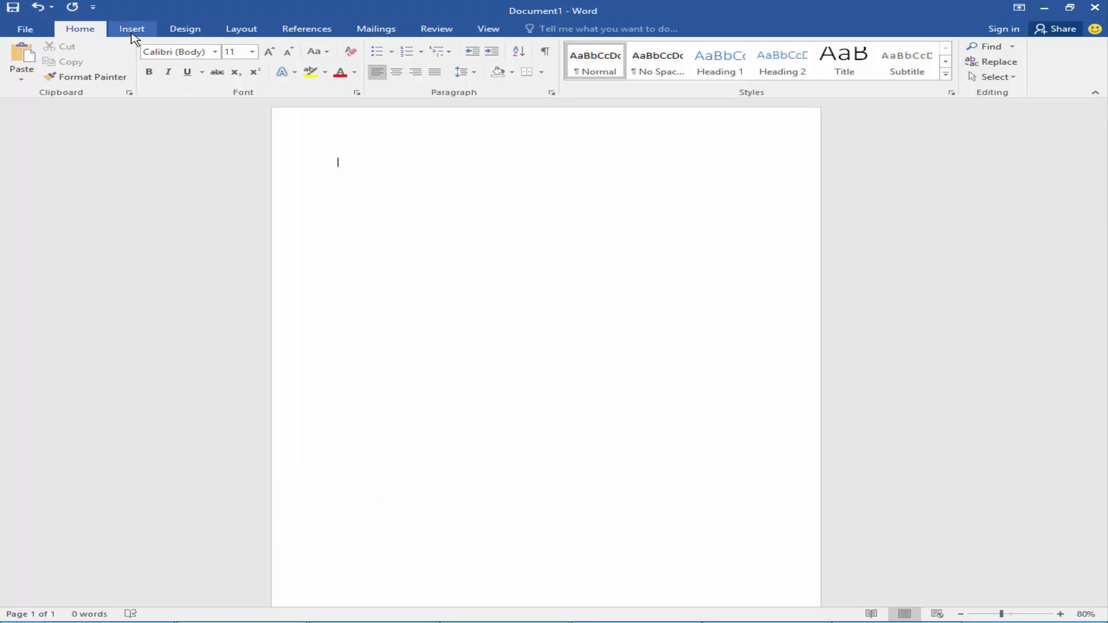
- Draw a plain rectangle and stretch it to cover the full page as the card background
left_click(132, 28)
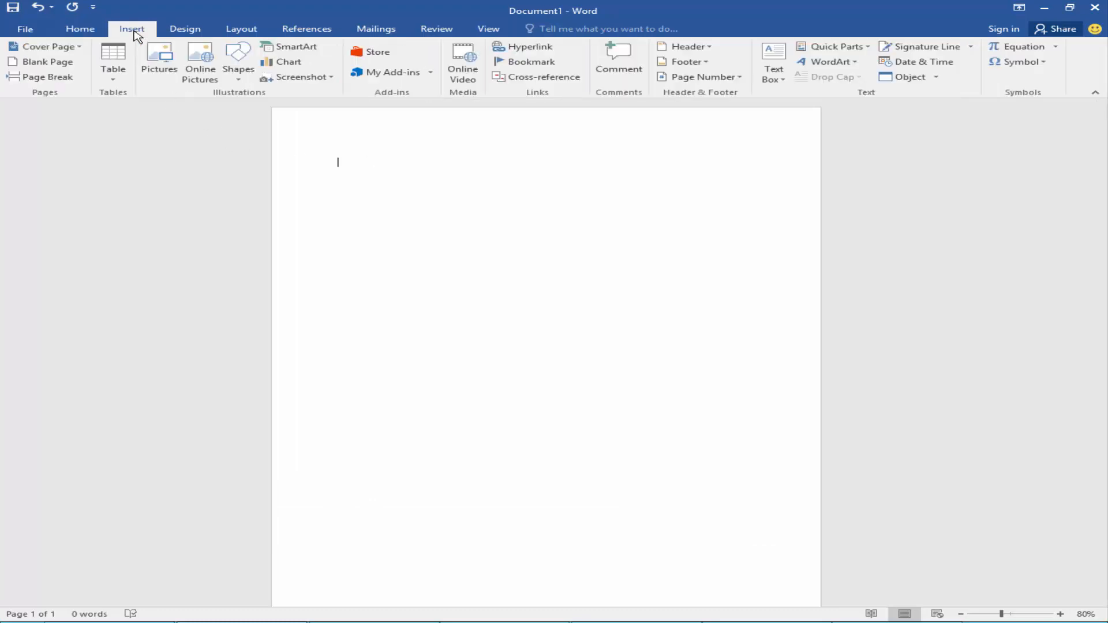
left_click(238, 60)
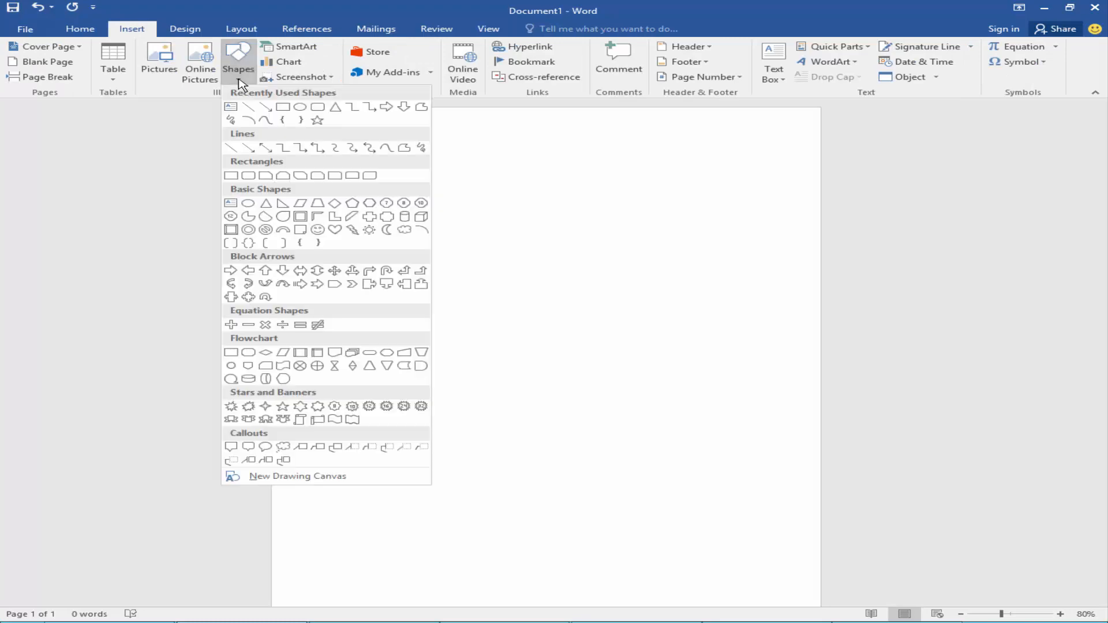
mouse_move(231, 175)
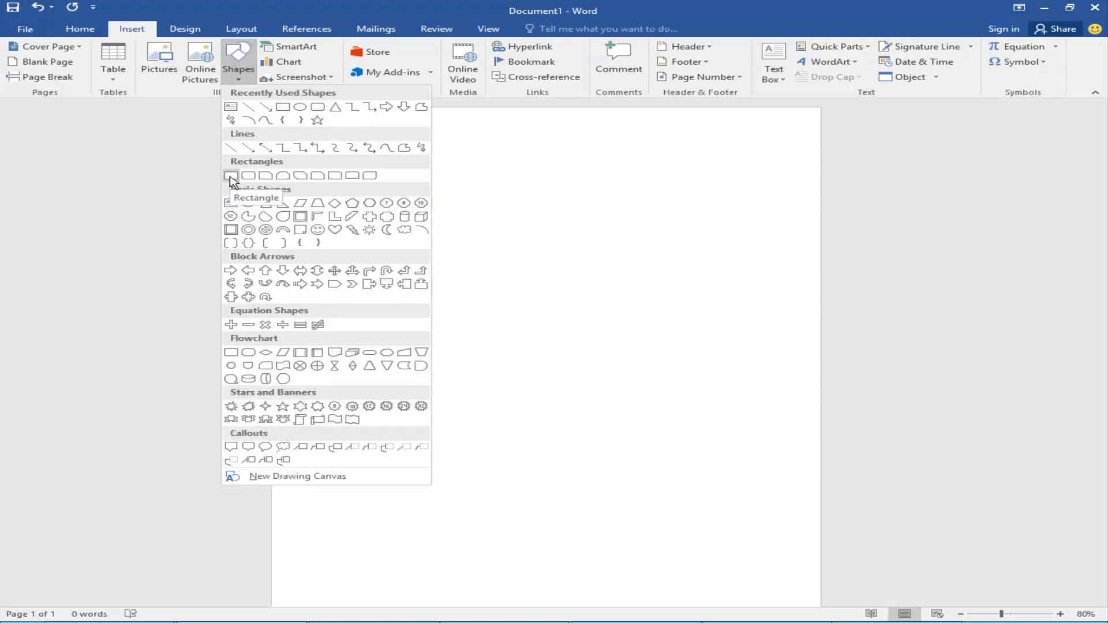
left_click(231, 175)
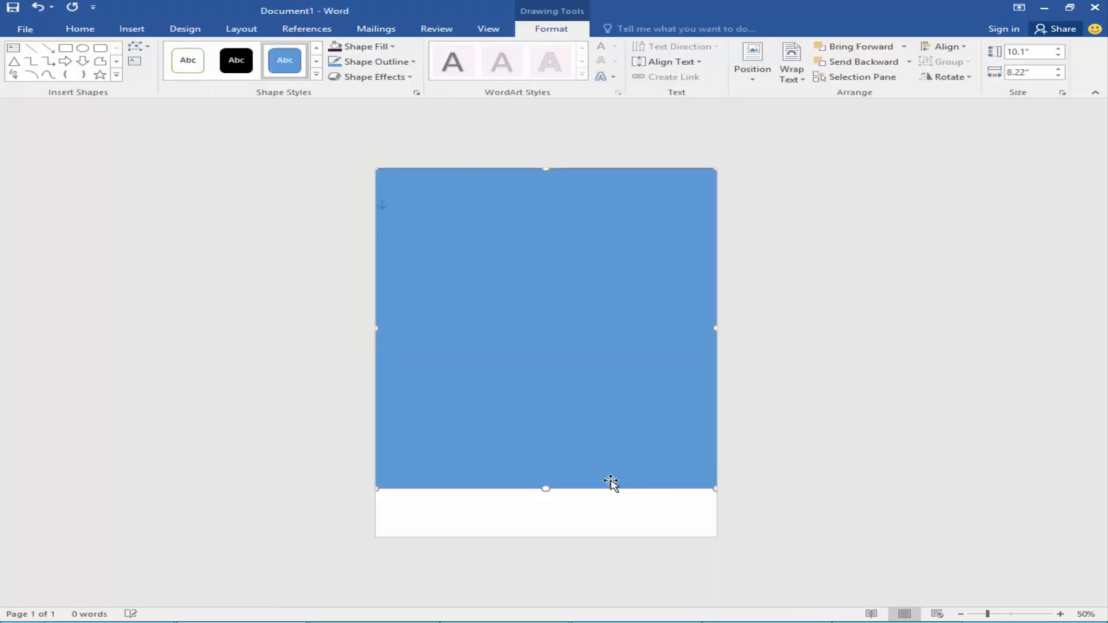
left_click_drag(545, 487, 556, 536)
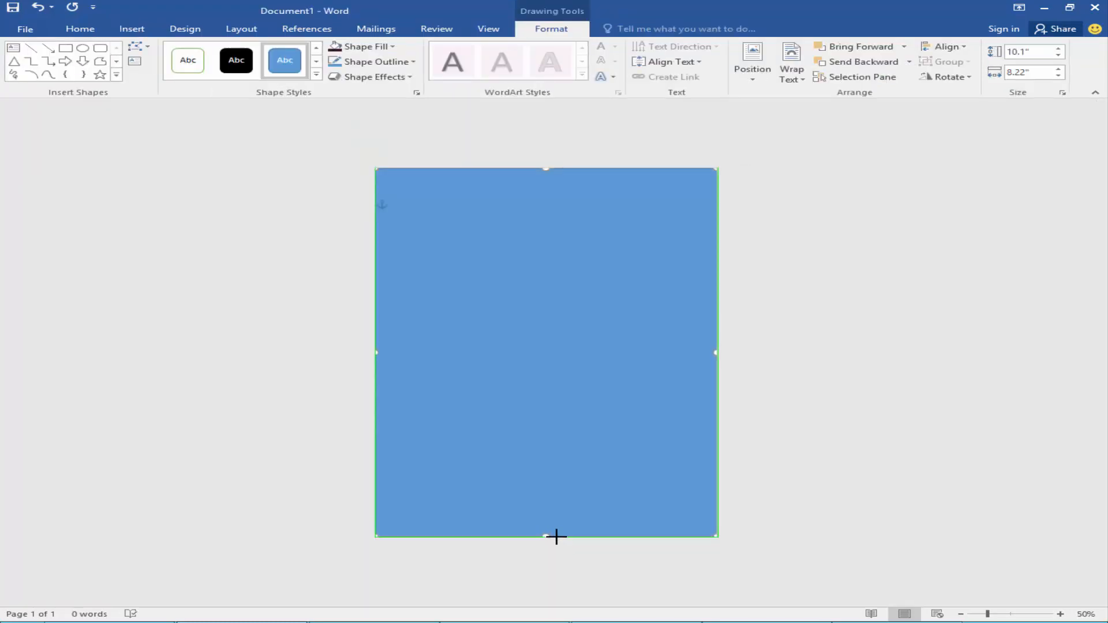
left_click_drag(557, 537, 546, 533)
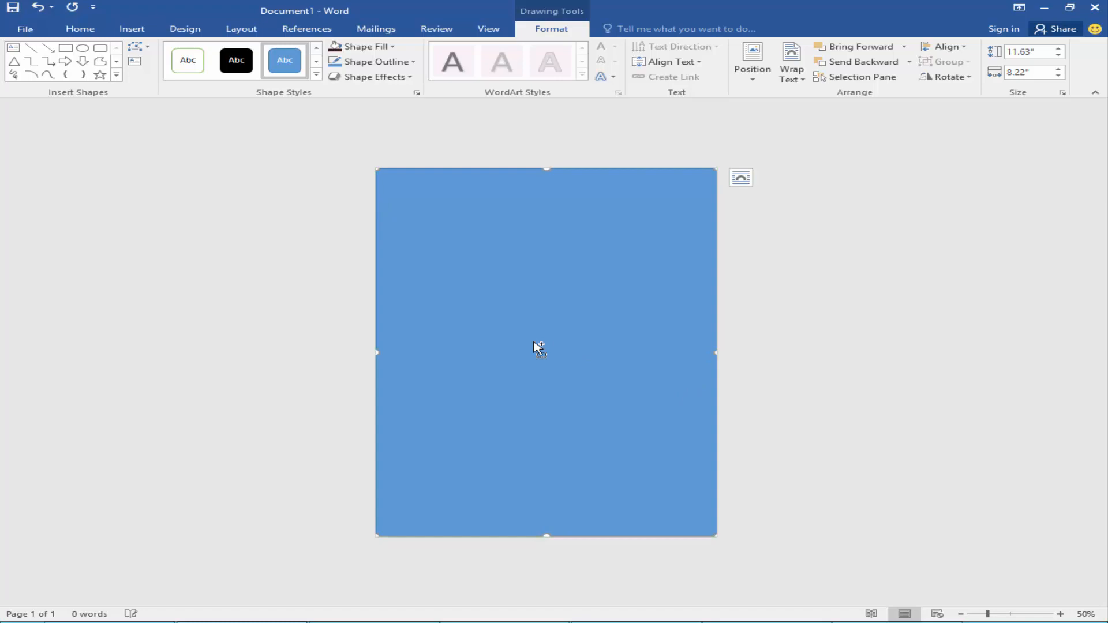
left_click(1059, 613)
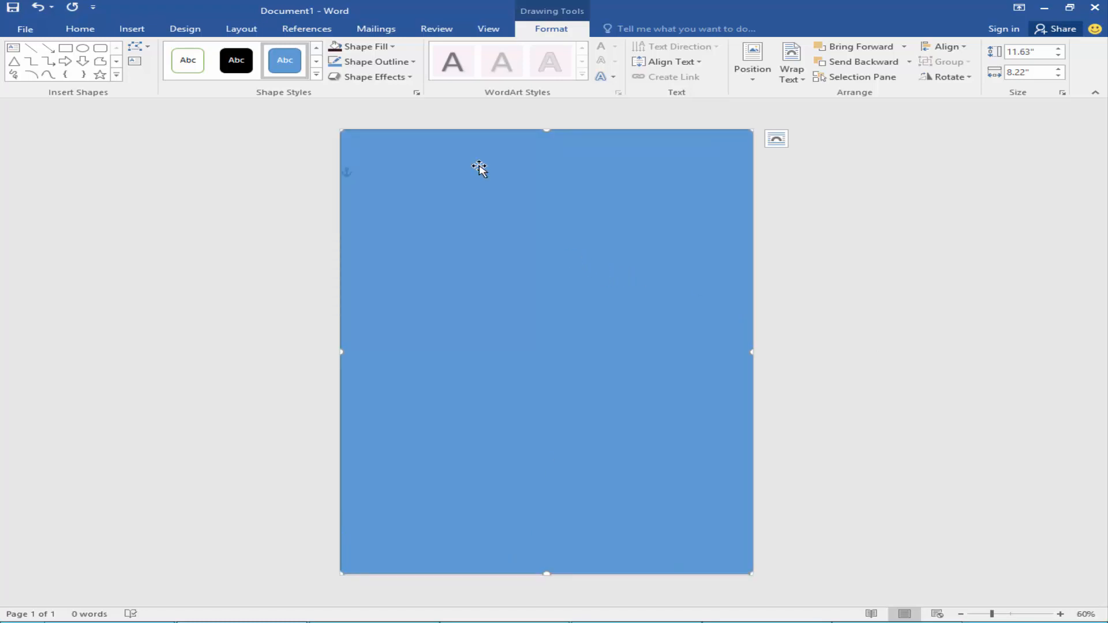
- Fill the page rectangle dark red and switch its fill to a gradient in Format Shape
left_click(368, 46)
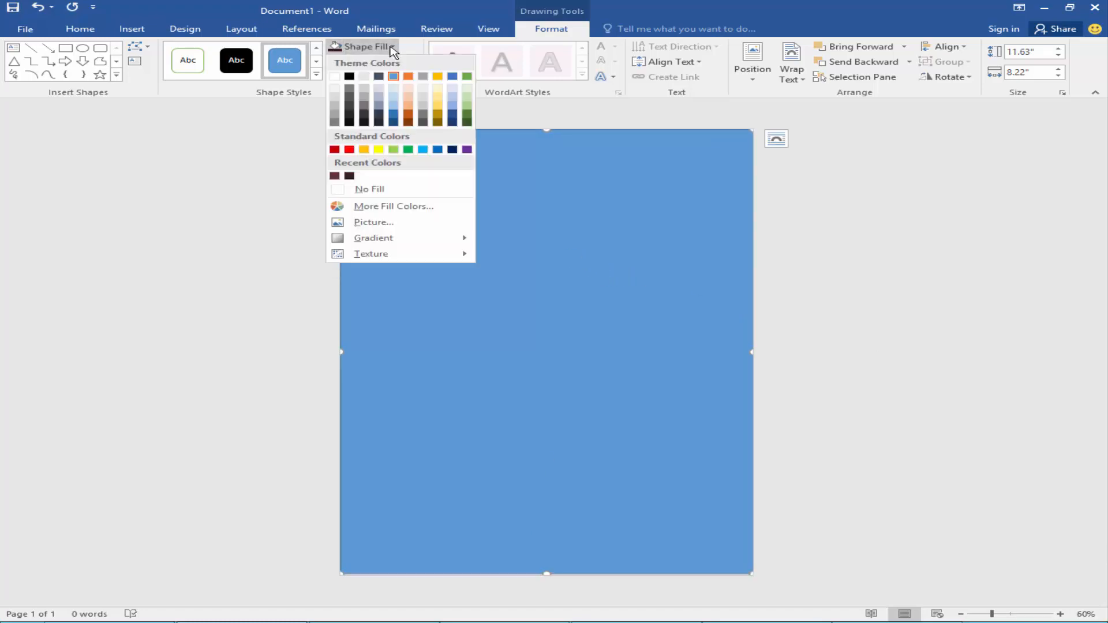
left_click(348, 176)
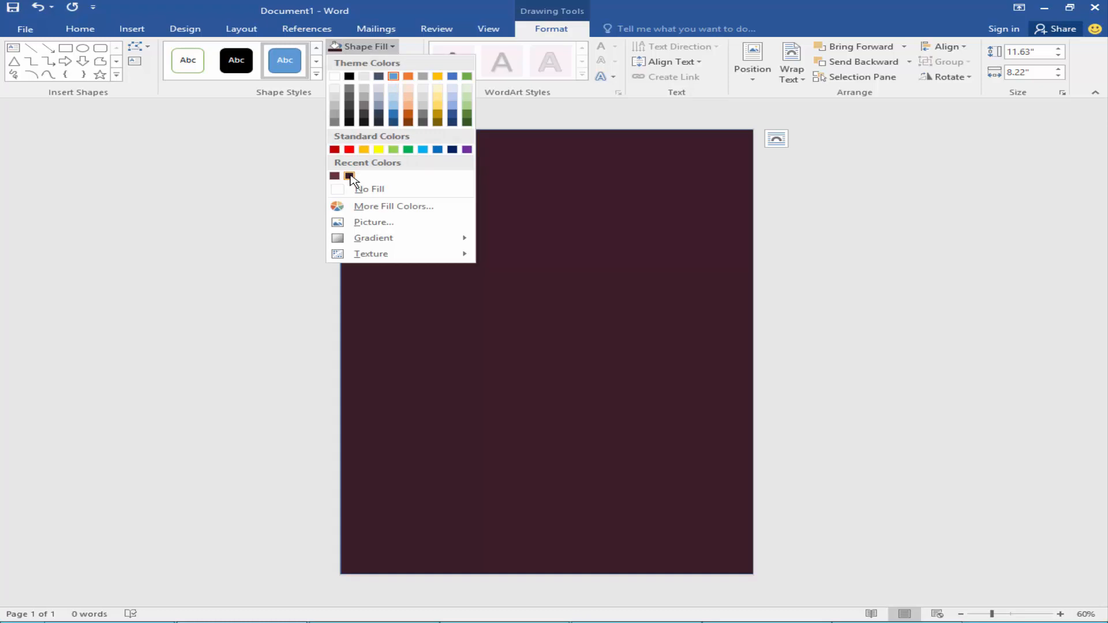
mouse_move(349, 176)
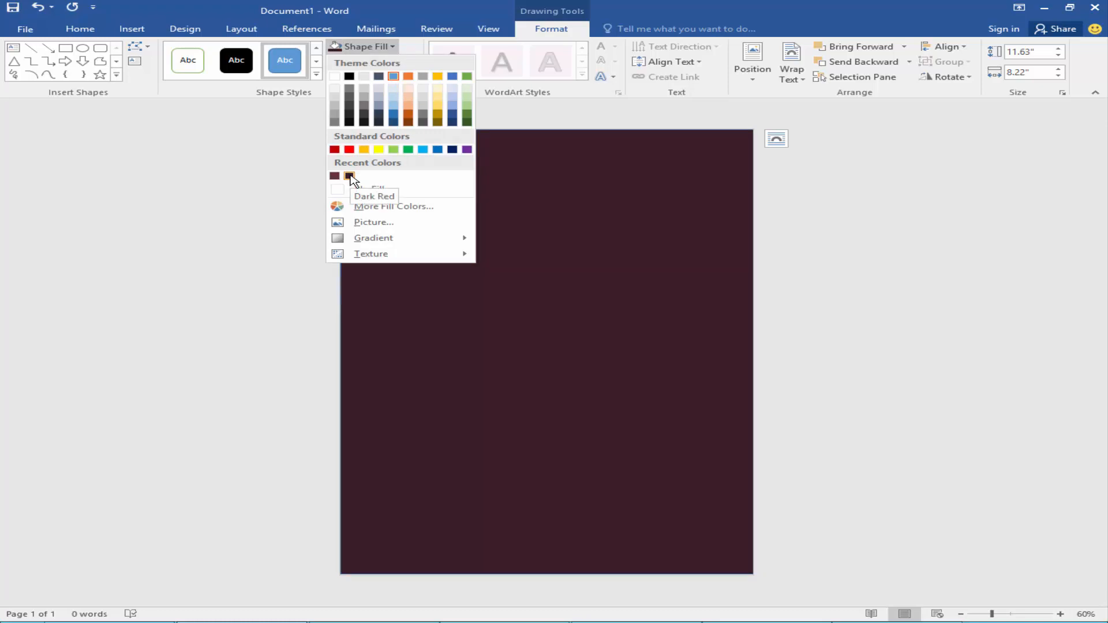
left_click(348, 176)
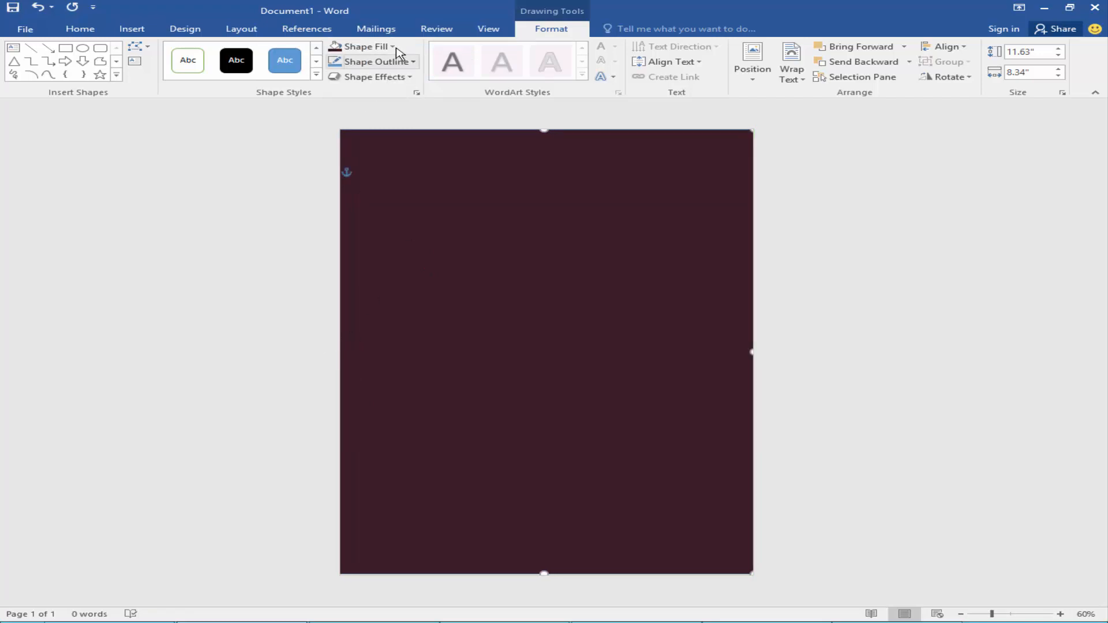
left_click(369, 46)
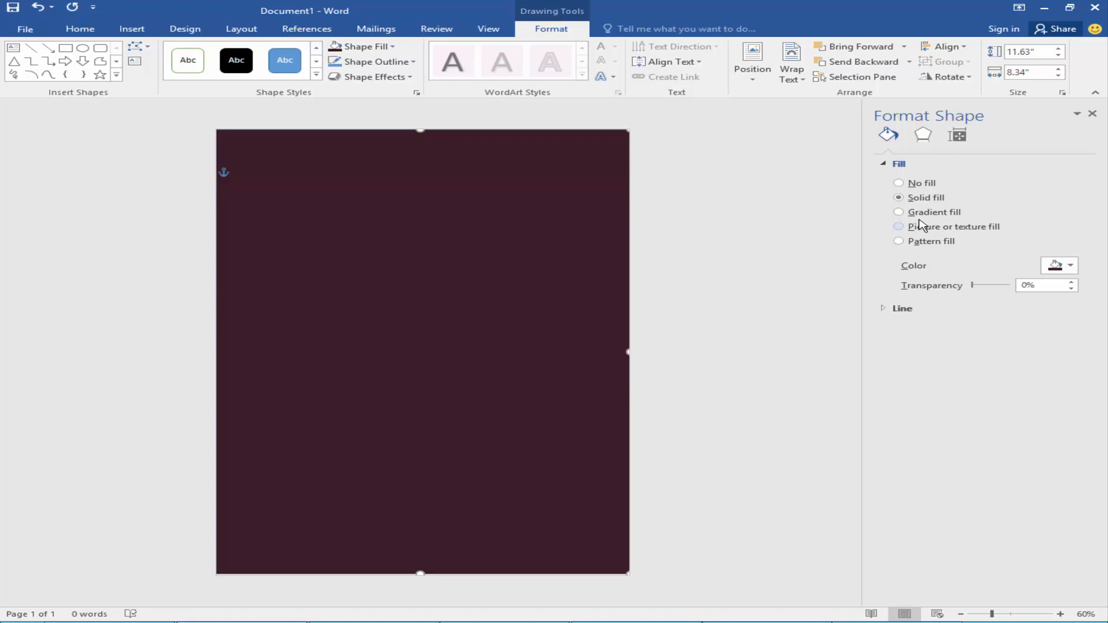
left_click(900, 213)
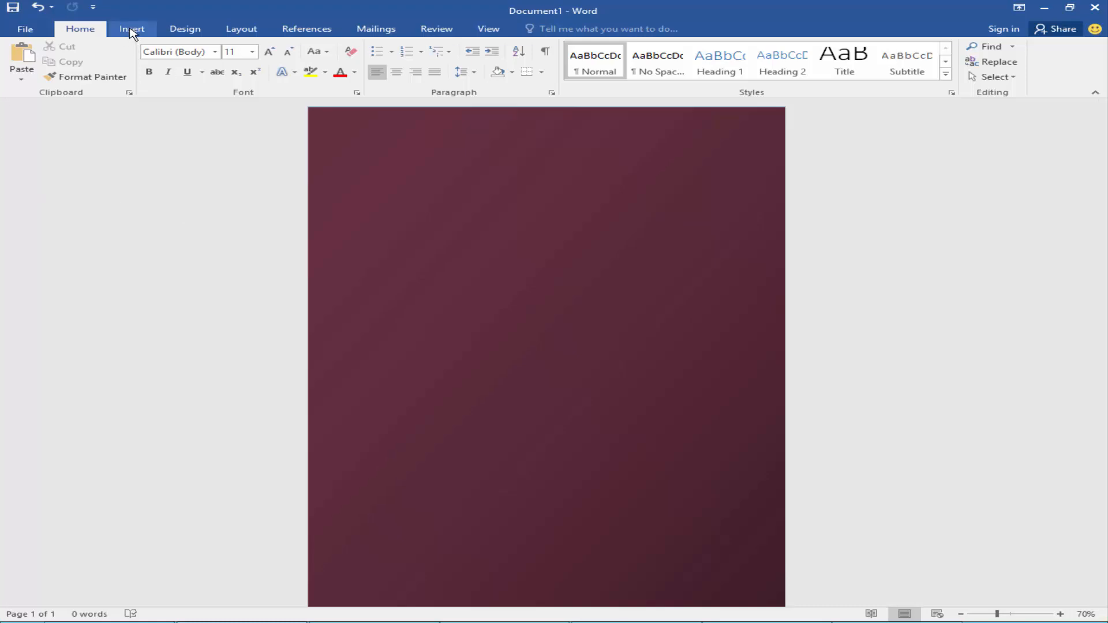
- Insert the gold floral PNG picture from the folder into the document
left_click(131, 28)
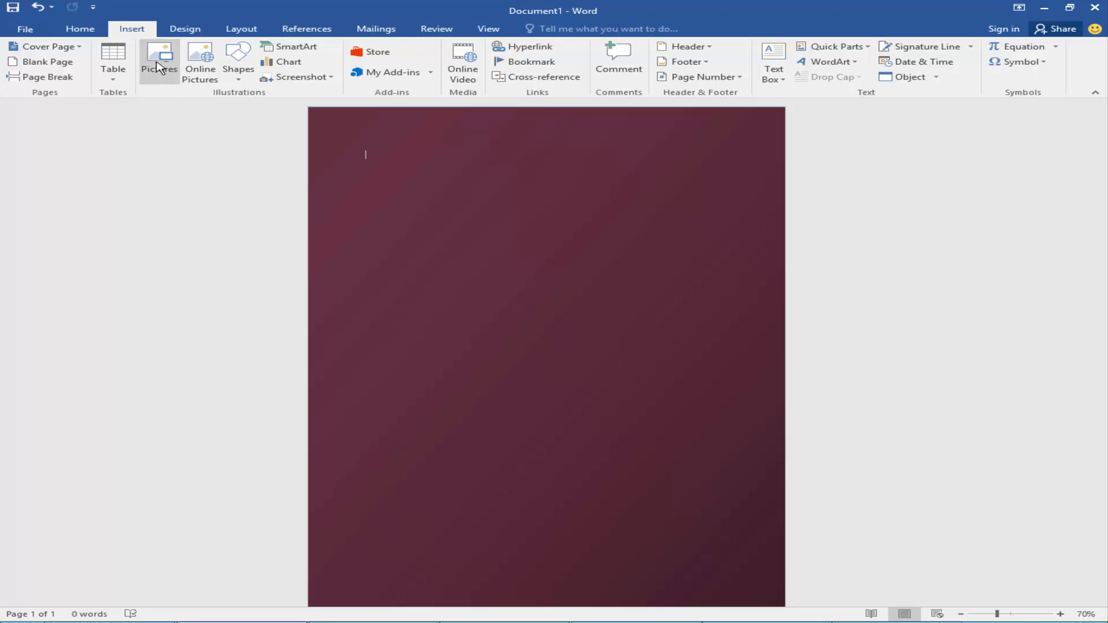
left_click(158, 61)
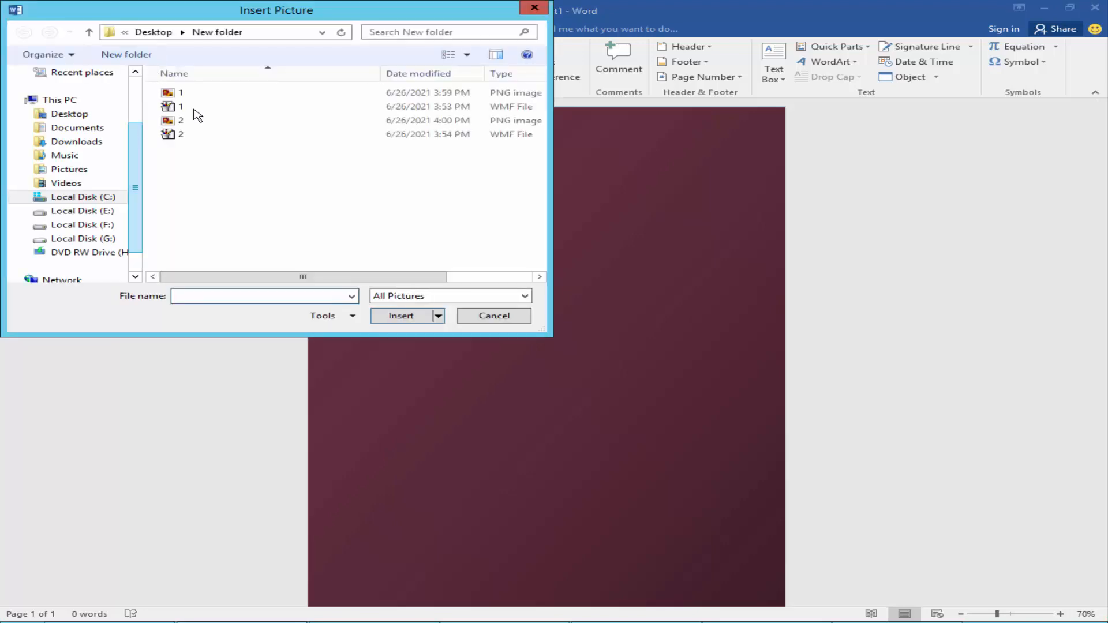
left_click(181, 93)
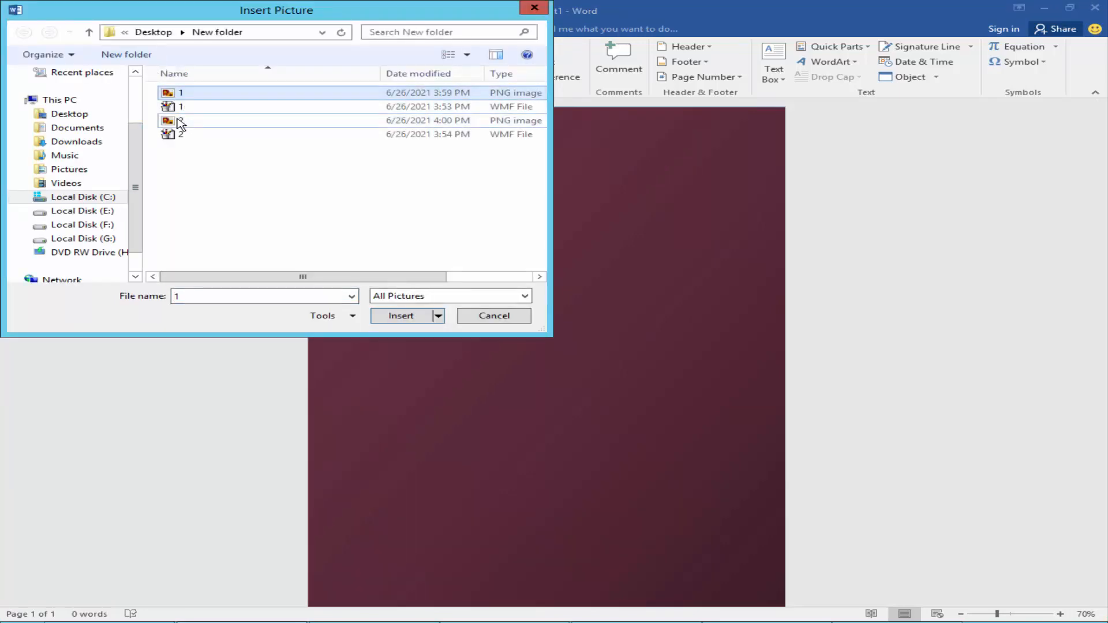
left_click(493, 316)
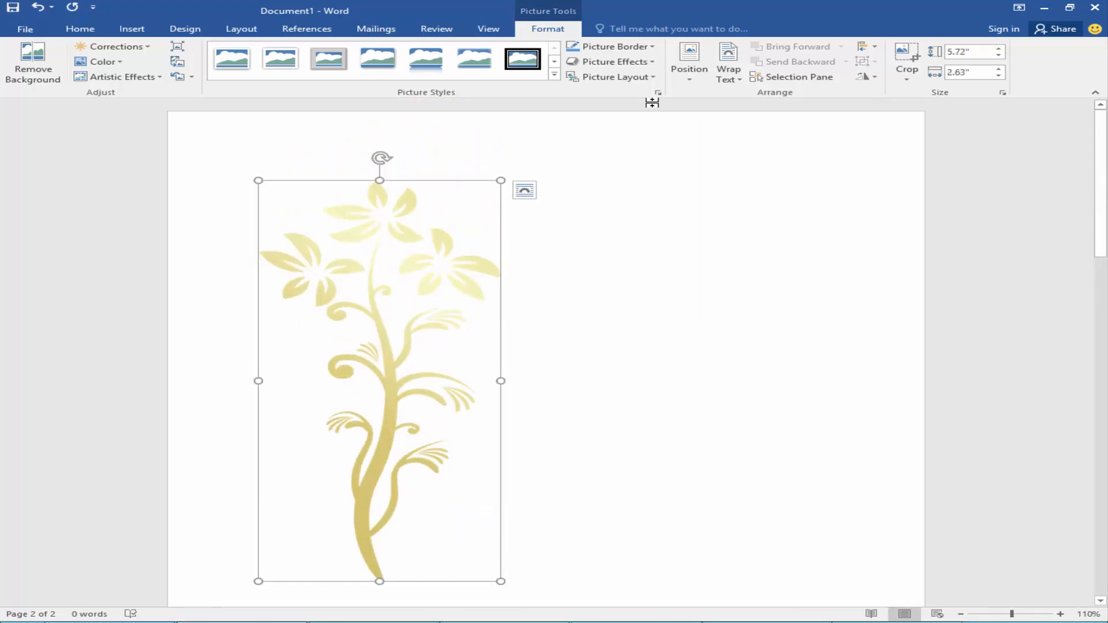
- Set the floral pictures to float in front of text and move the flowering stem into its corner
left_click(729, 62)
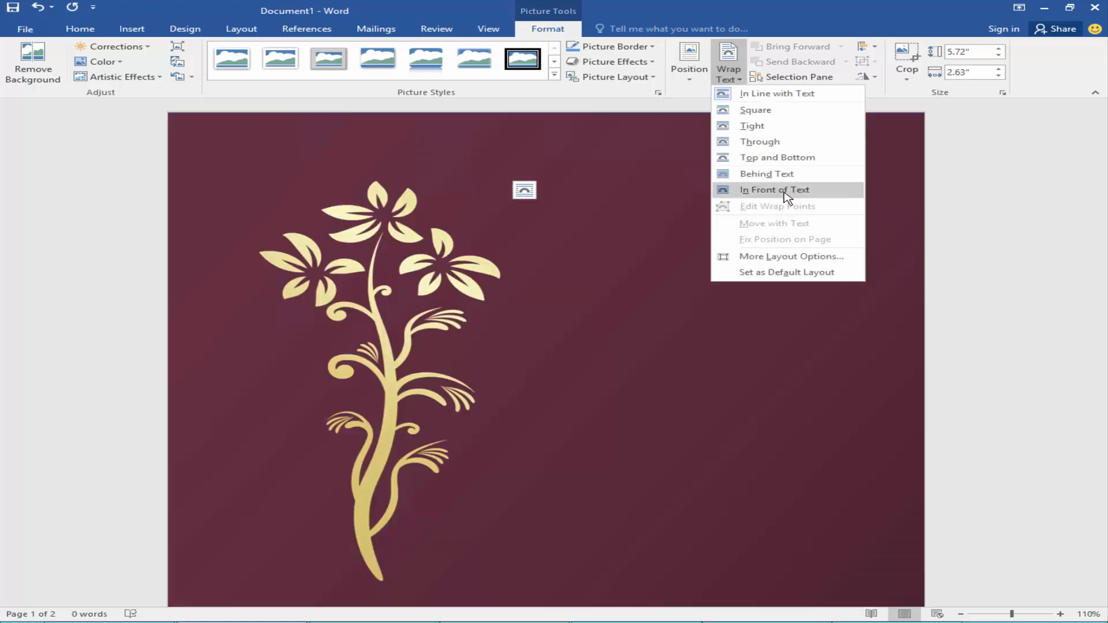
left_click(774, 190)
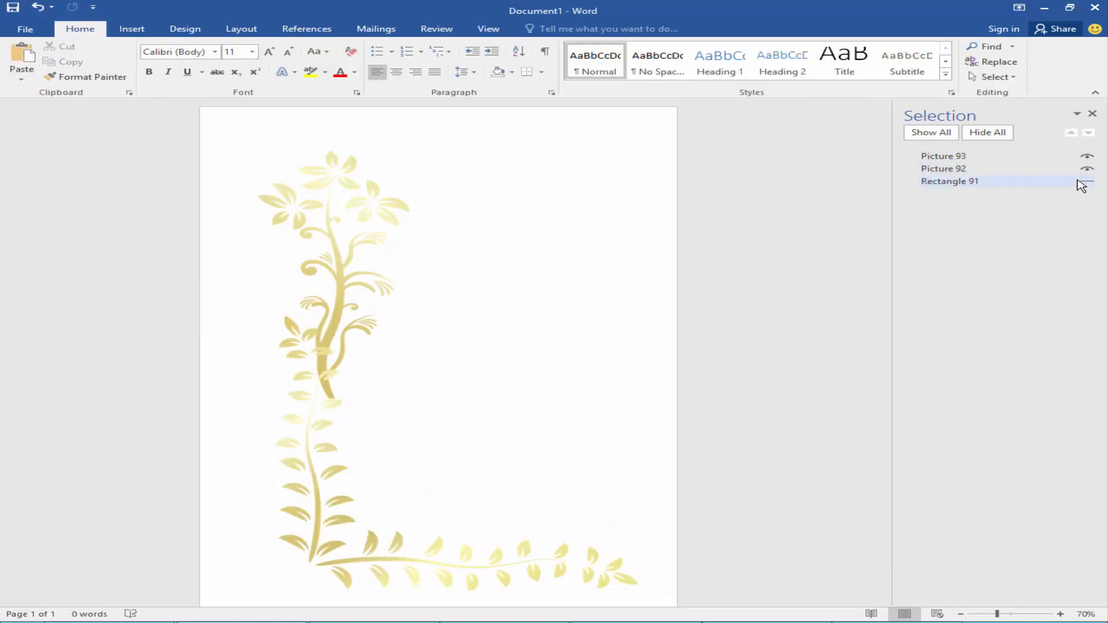
left_click(943, 156)
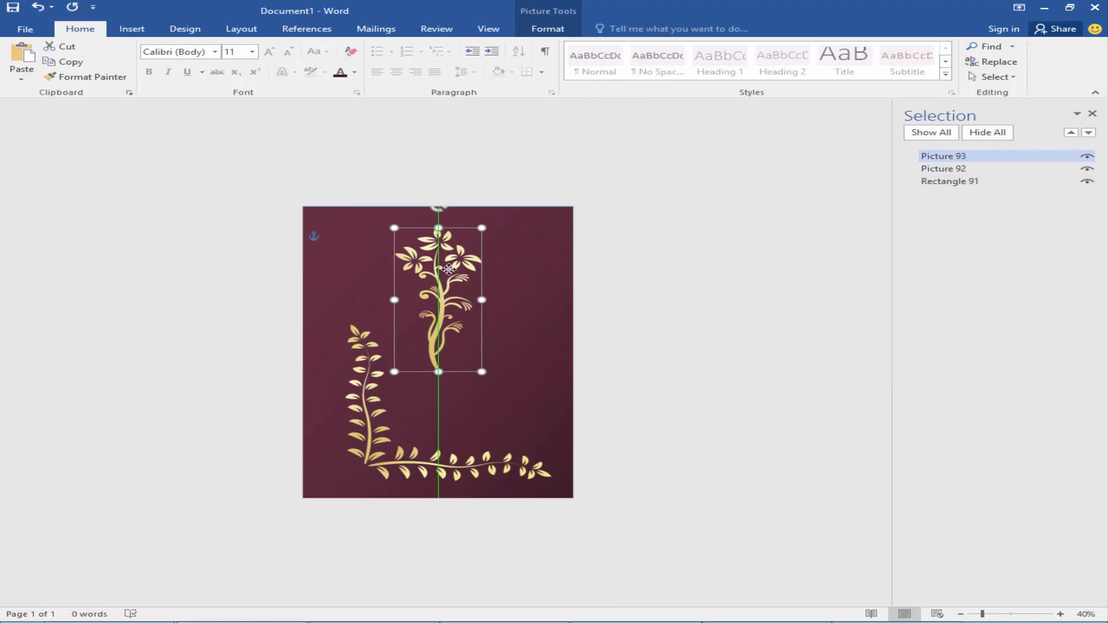
left_click(1060, 613)
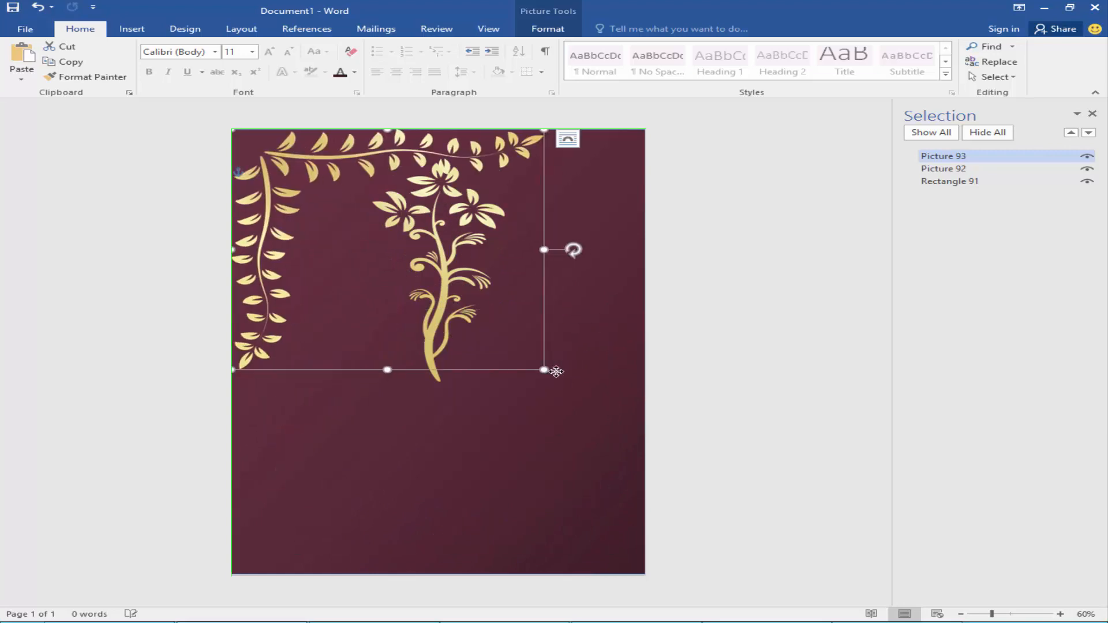
- Undo the misplaced corner adjustment, leaving vine top-left and stem bottom-right
key("ctrl+z")
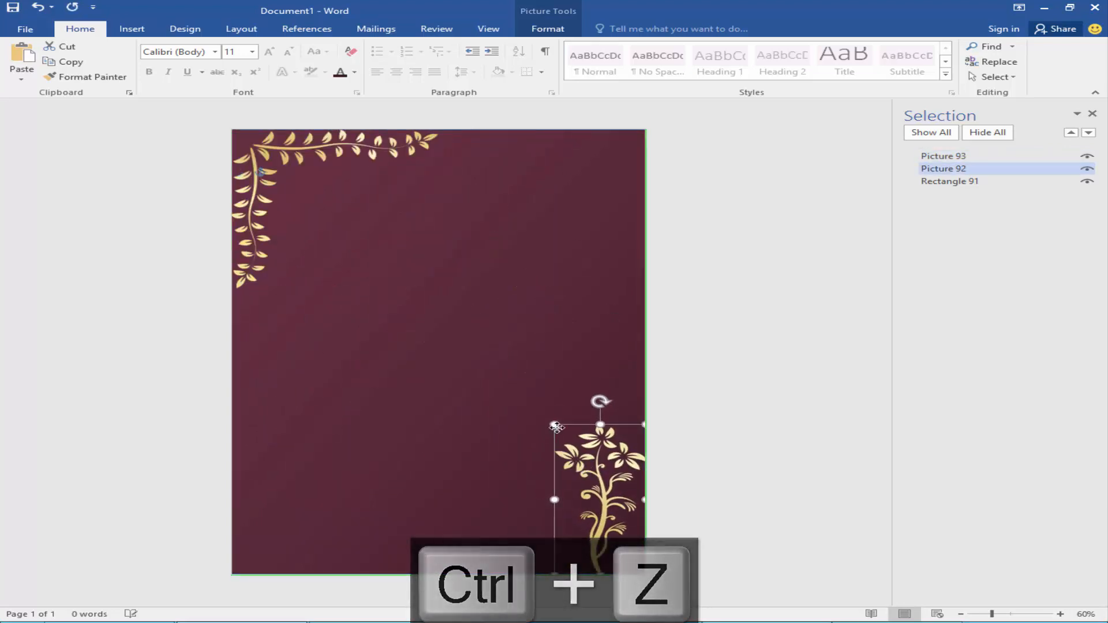
key("ctrl+z")
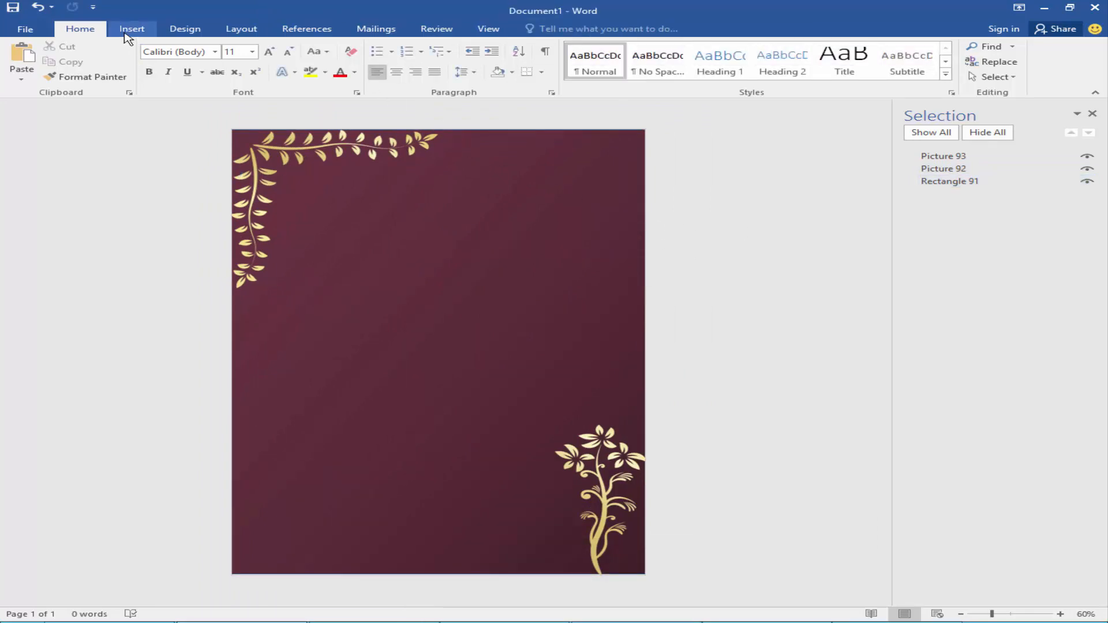
left_click(238, 60)
type("Save The date")
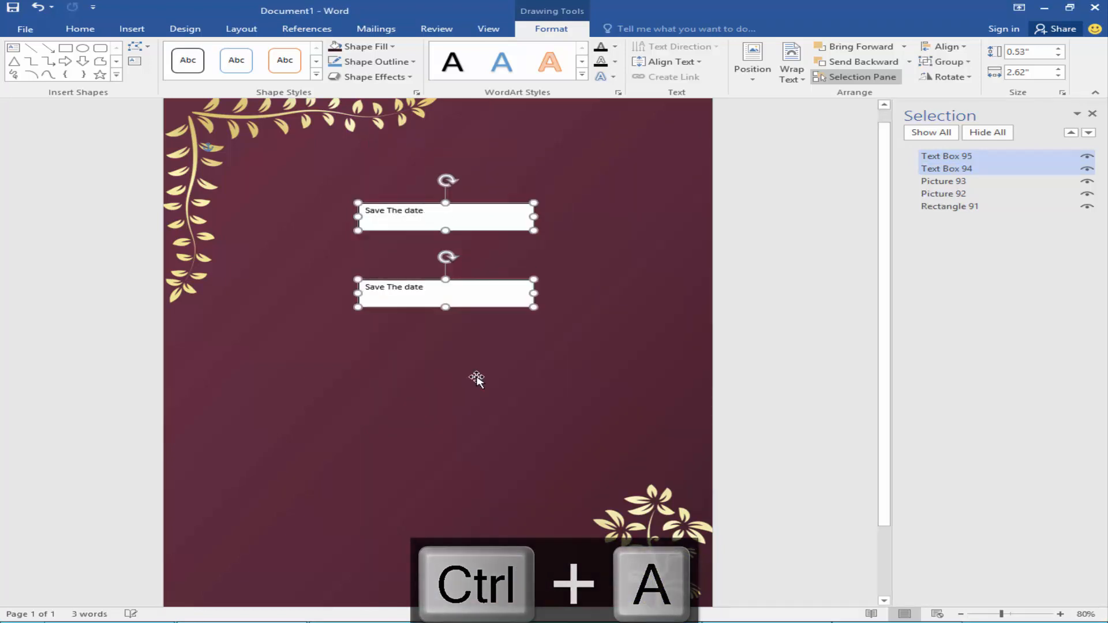
- Paste the families line, invitation line and wedding date into the duplicated text boxes
key("ctrl+v")
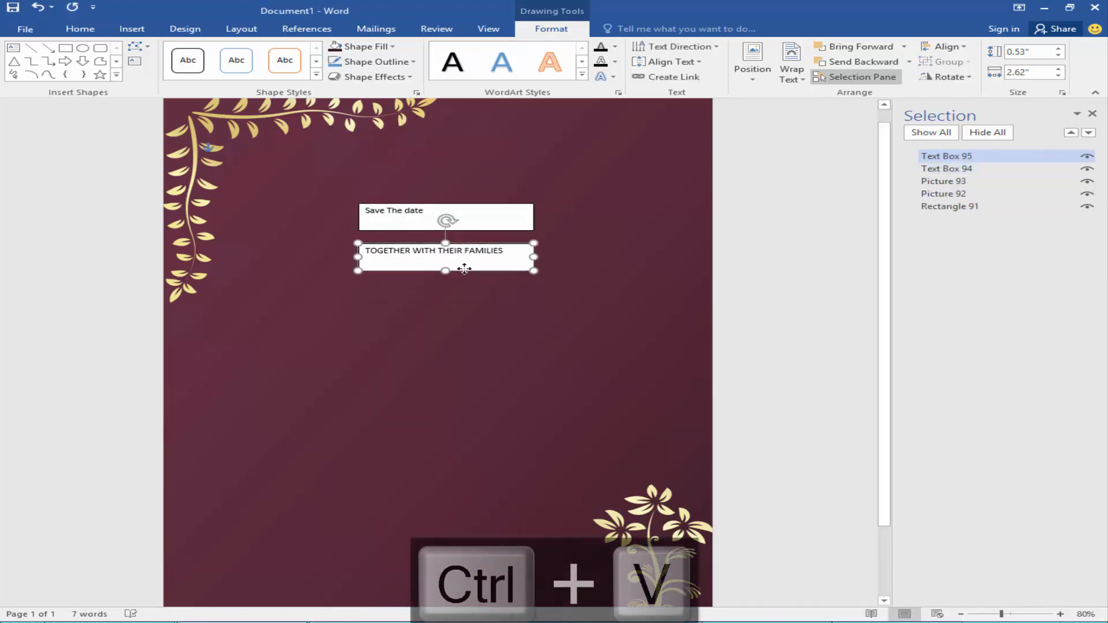
key("ctrl+v")
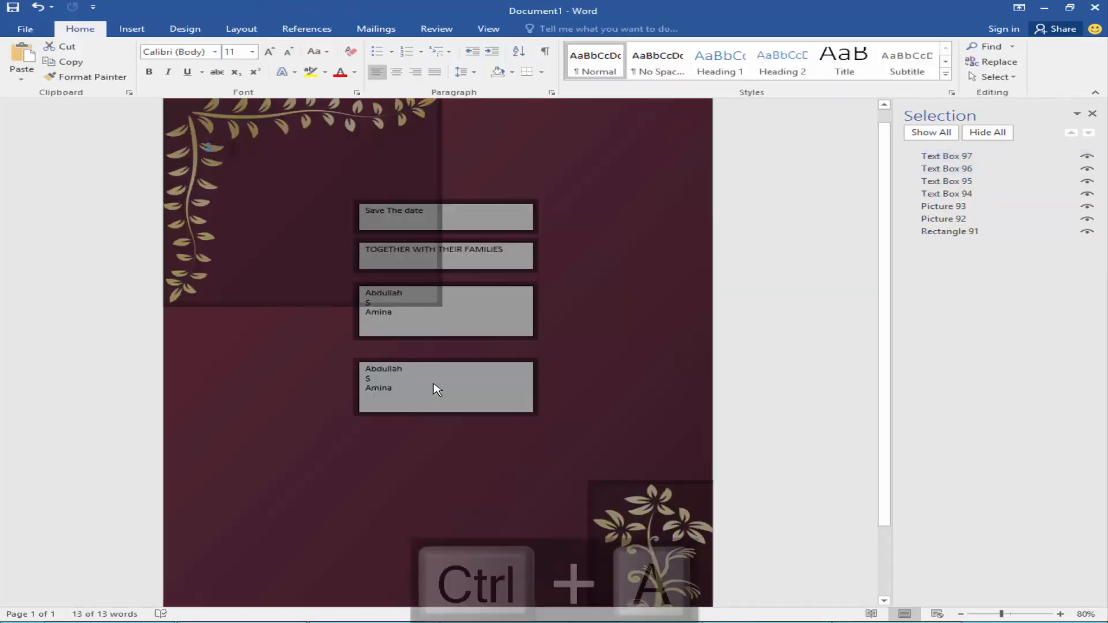
key("ctrl+v")
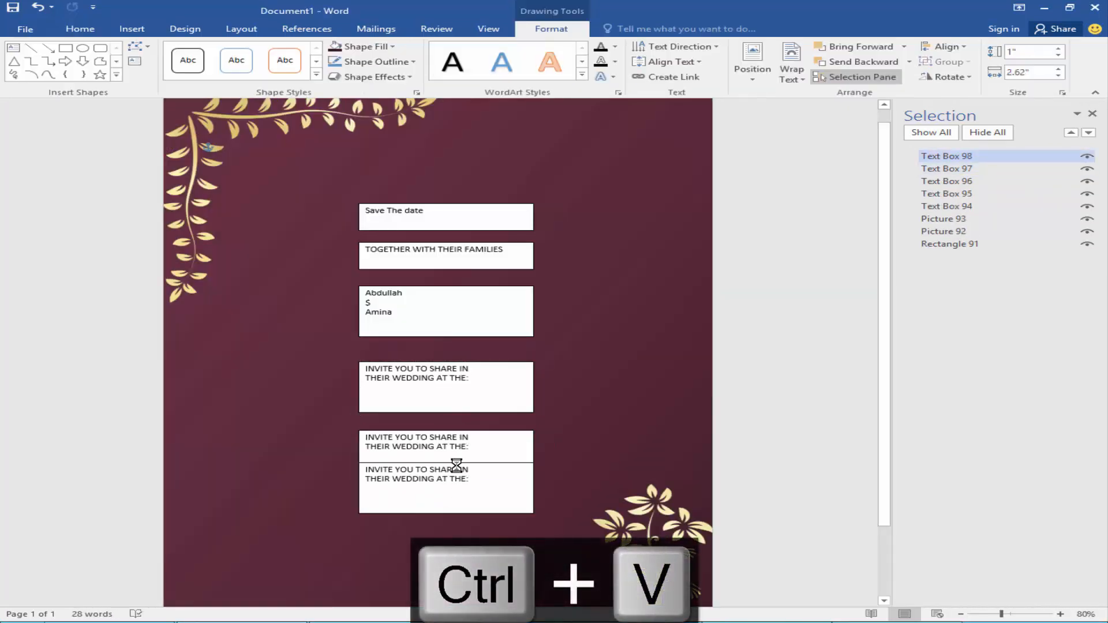
key("ctrl+v")
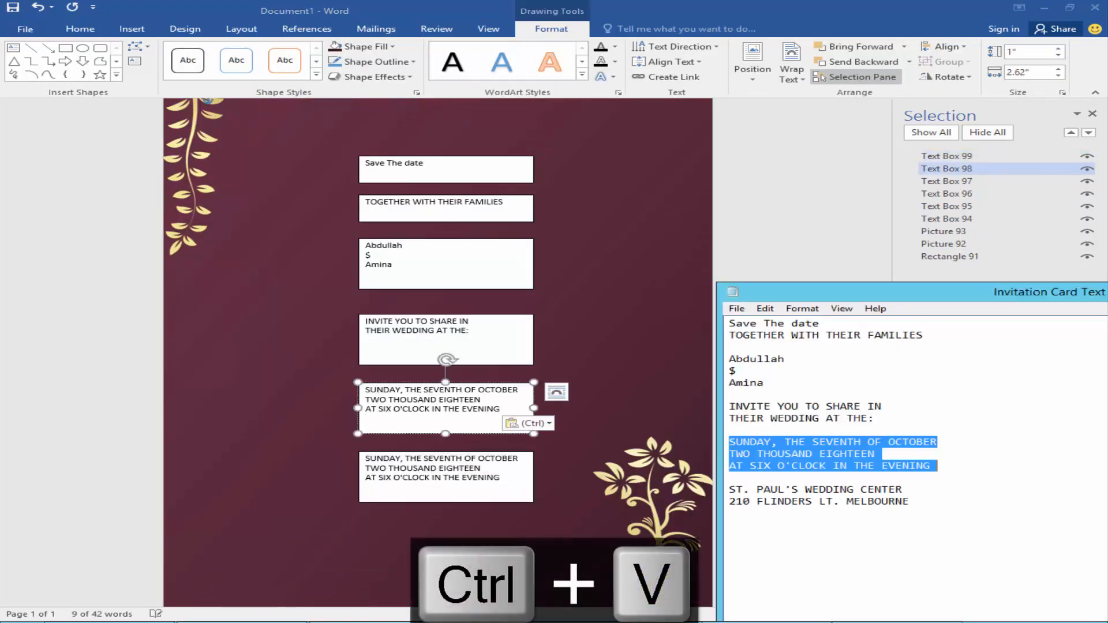
key("ctrl+v")
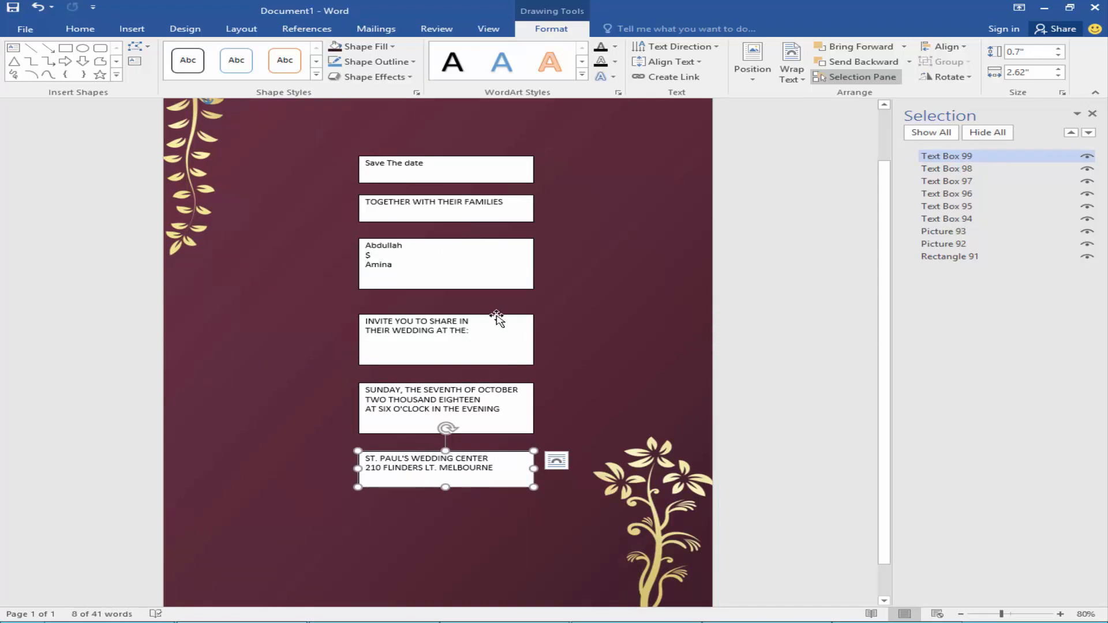
left_click(1060, 614)
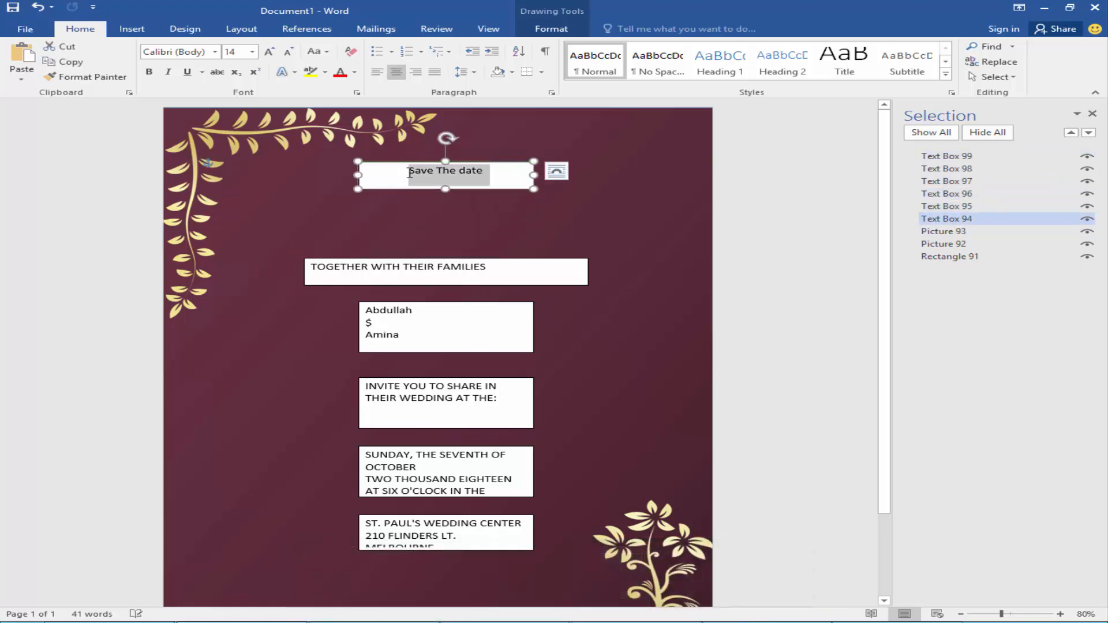
- Bold and centre the Save The date and names text, undoing unwanted formatting
key("ctrl+b")
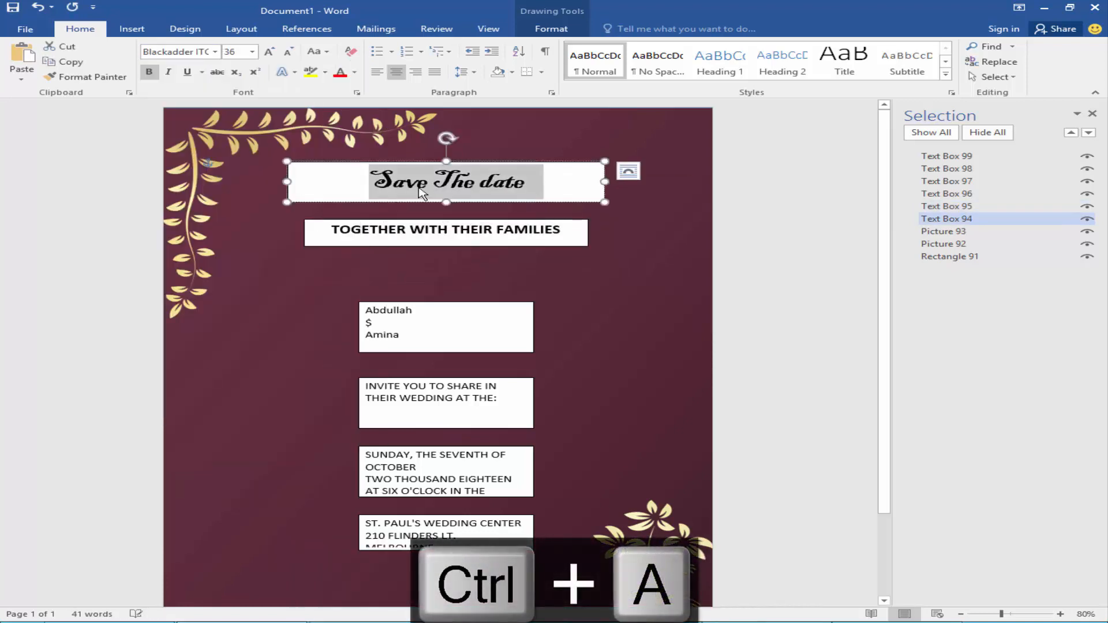
left_click(446, 326)
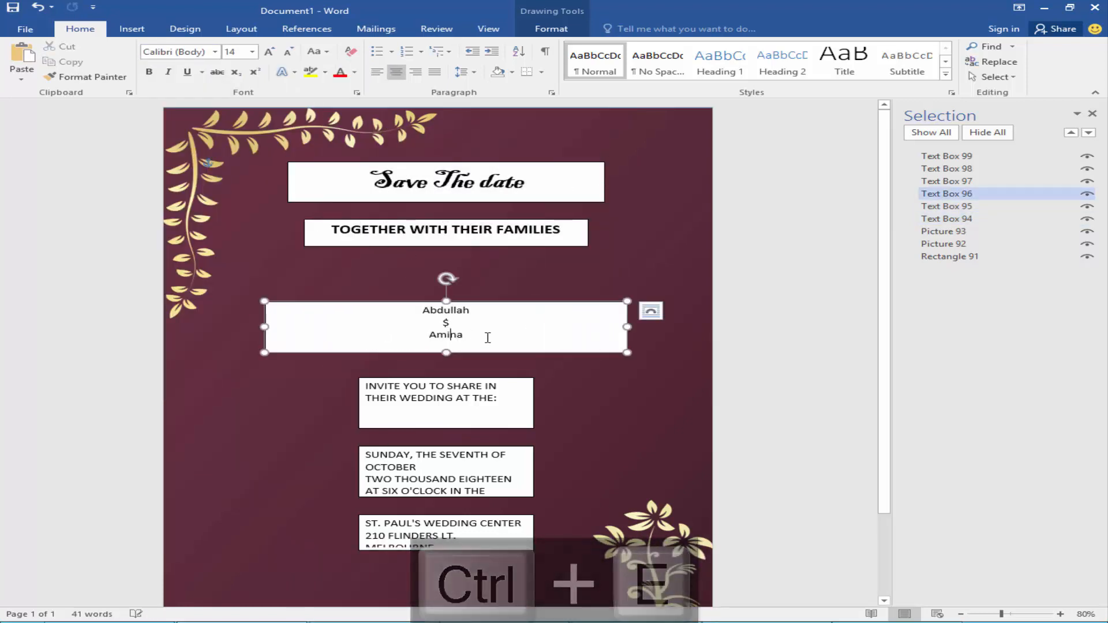
key("ctrl+b")
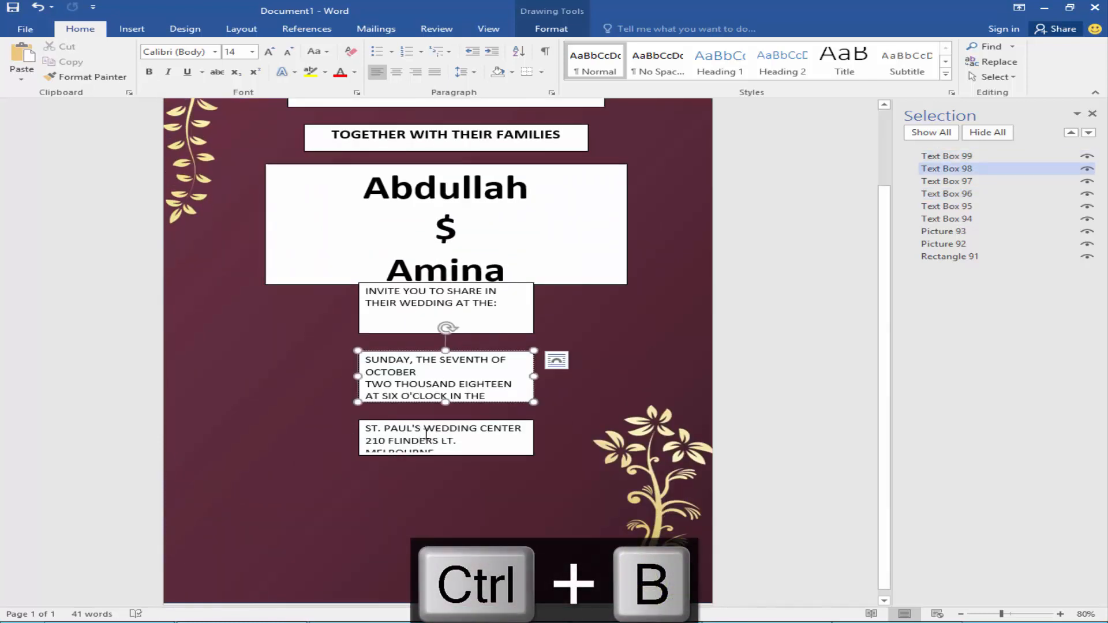
key("ctrl+z")
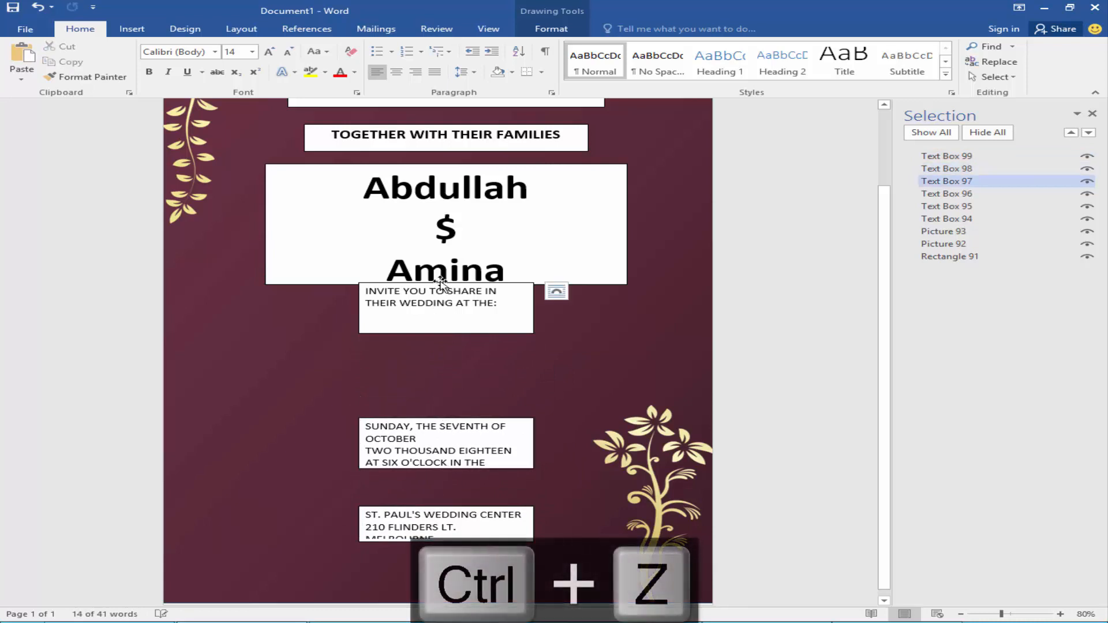
key("ctrl+z")
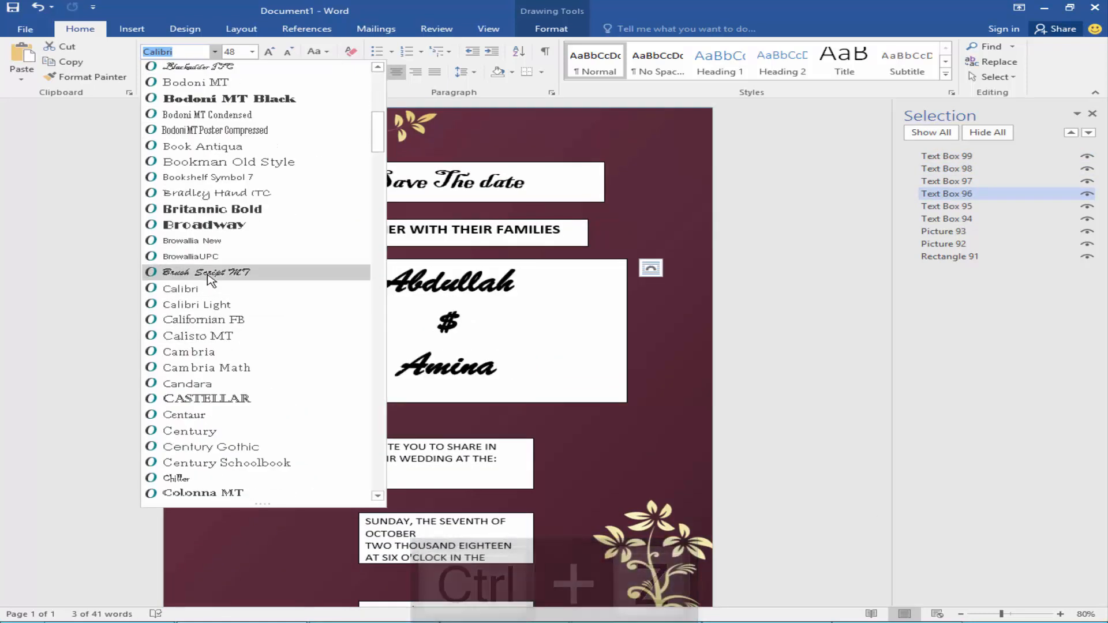
- Give the couple's names a Brush Script MT typeface with tighter line spacing
left_click(205, 272)
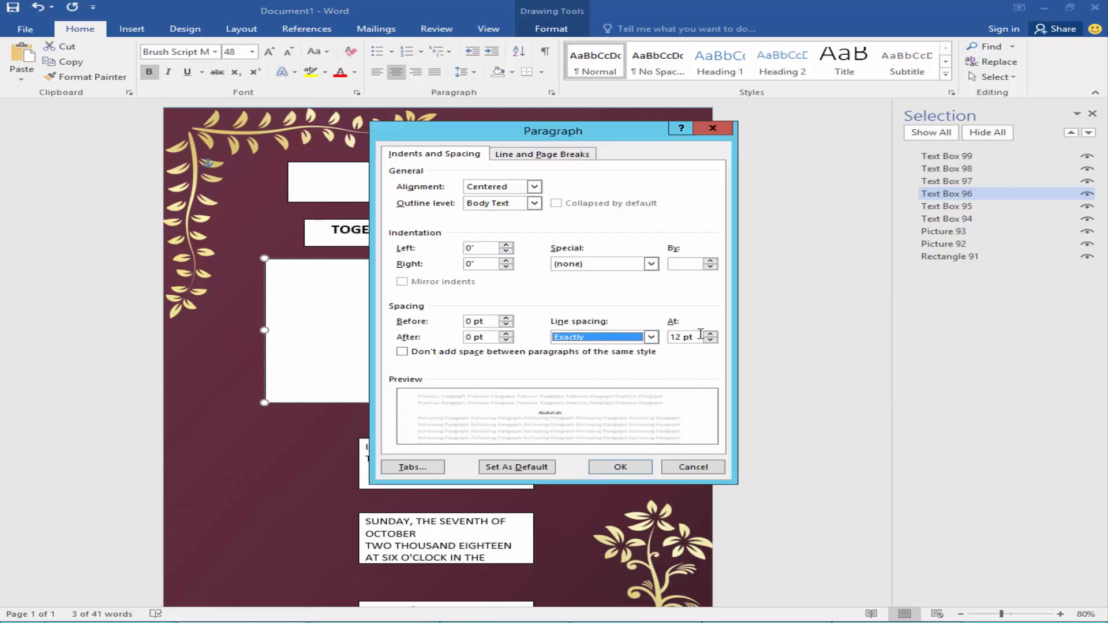
key("ctrl+z")
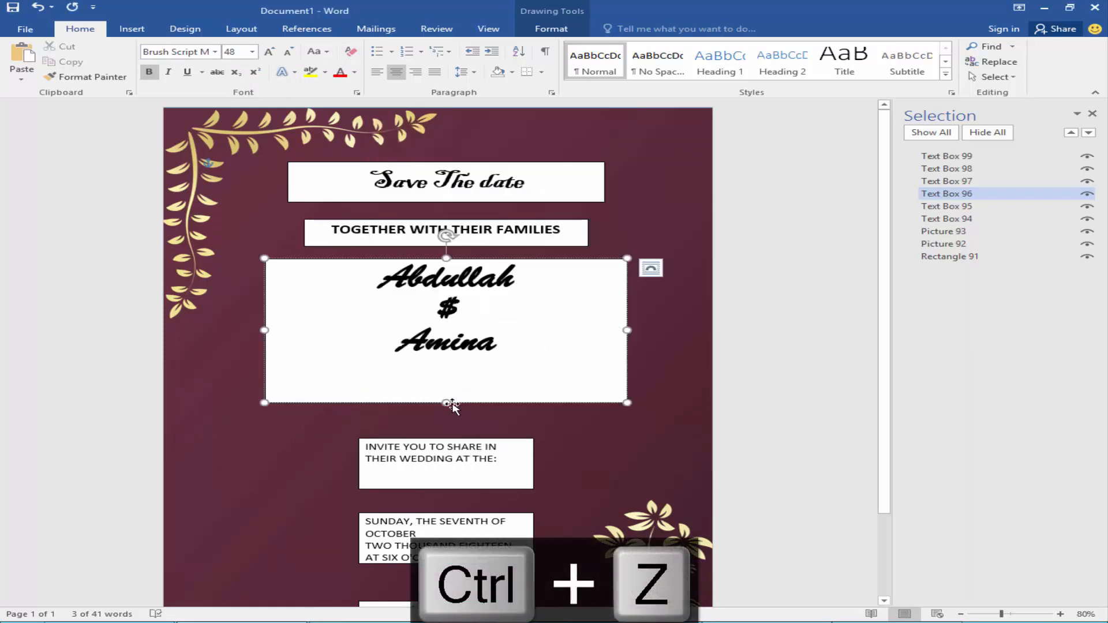
right_click(446, 343)
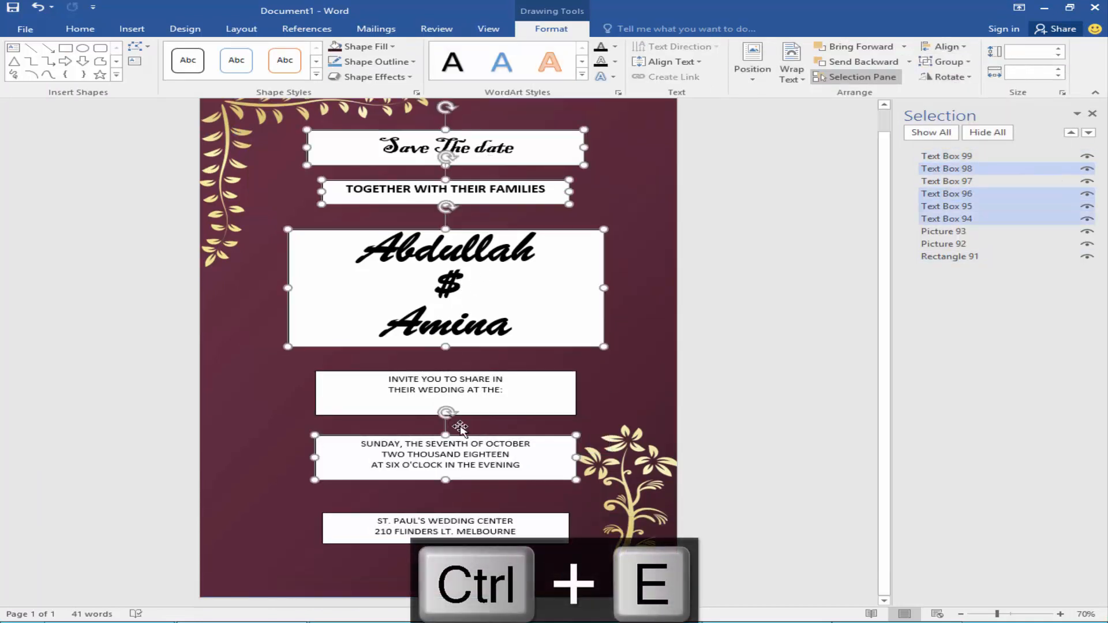
- Remove the box fills, colour the text yellow and enlarge the couple's names with Ctrl+Shift+>
left_click(405, 61)
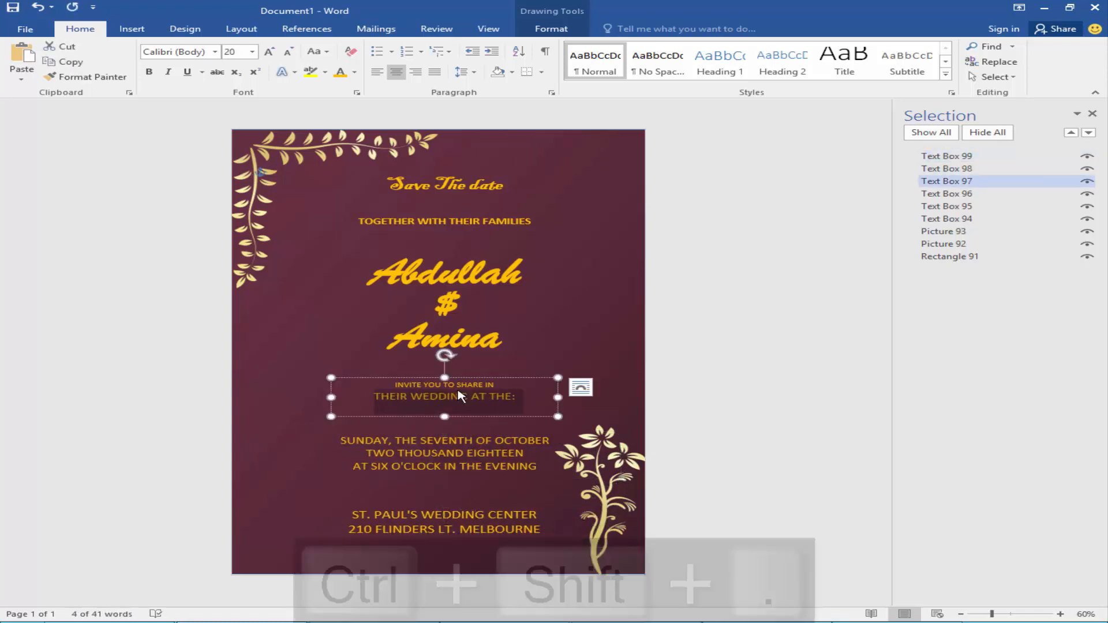
left_click(444, 304)
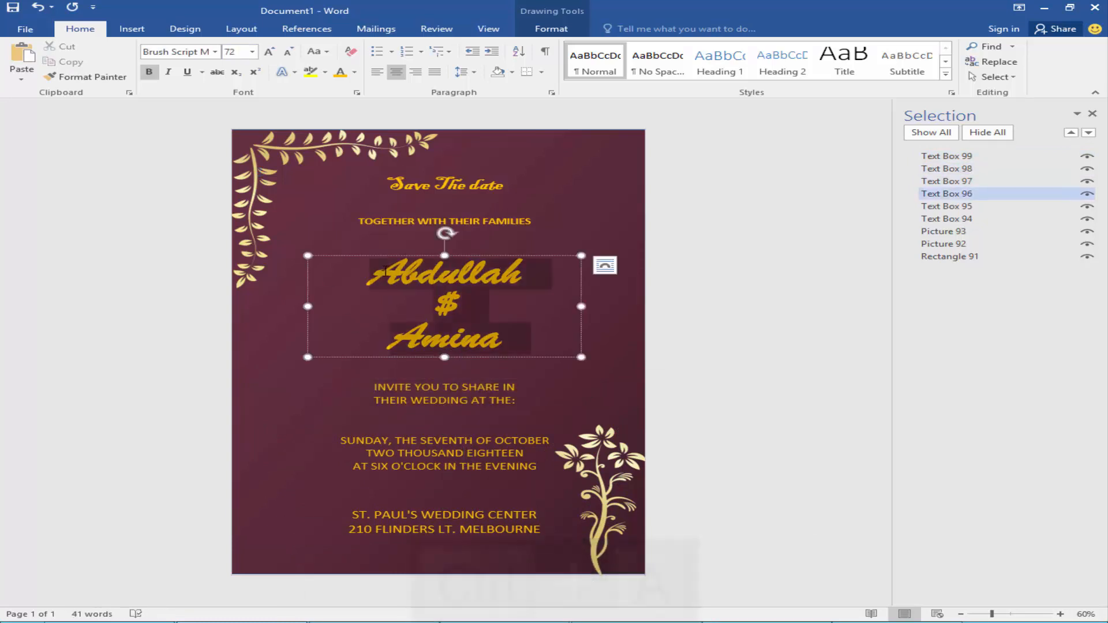
key("ctrl+shift+.")
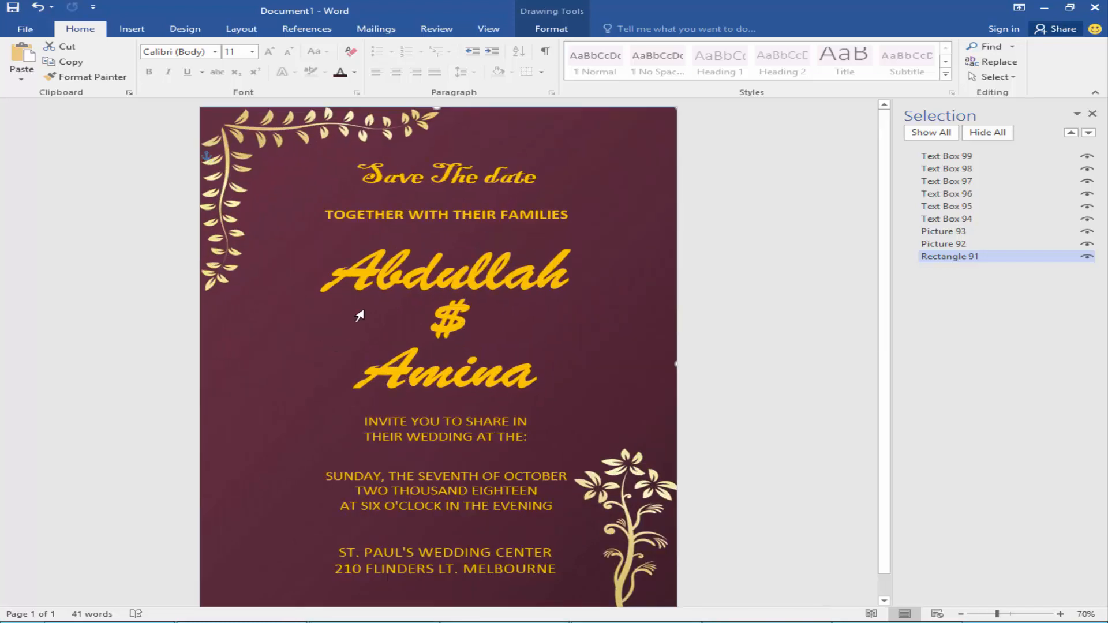
- Insert a straight line, colour it yellow and place copies along the left and right edges
left_click(131, 29)
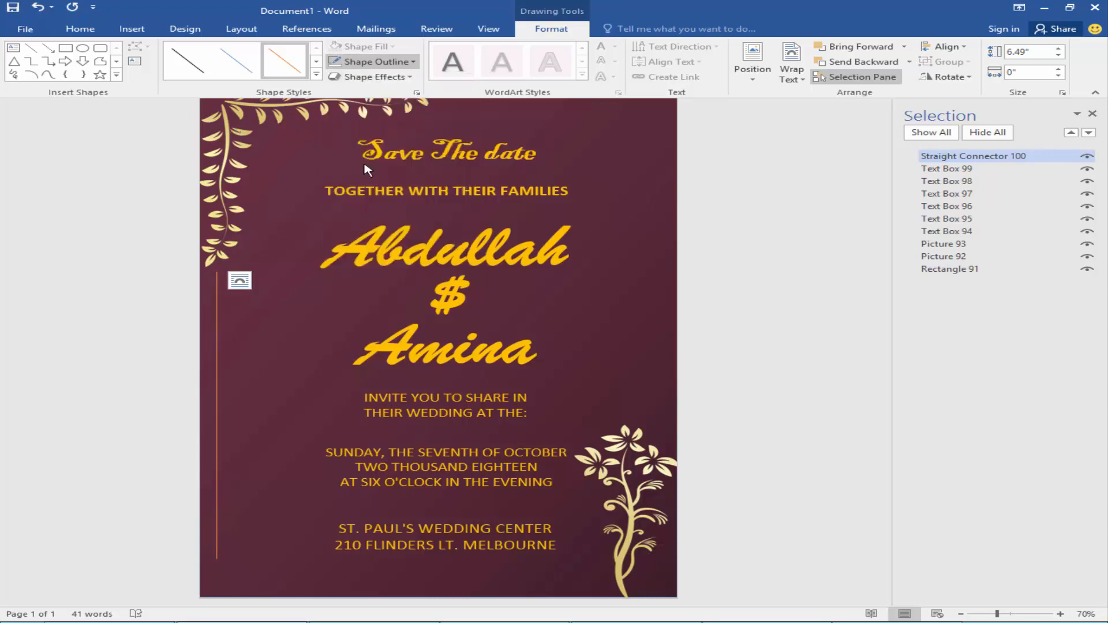
left_click(370, 62)
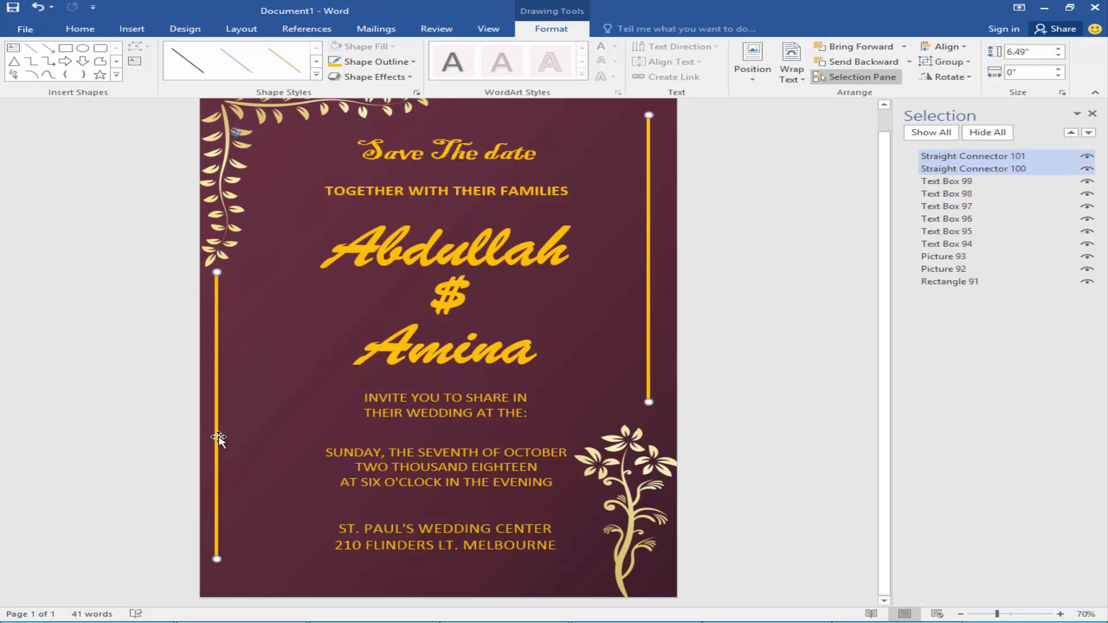
left_click_drag(215, 439, 223, 439)
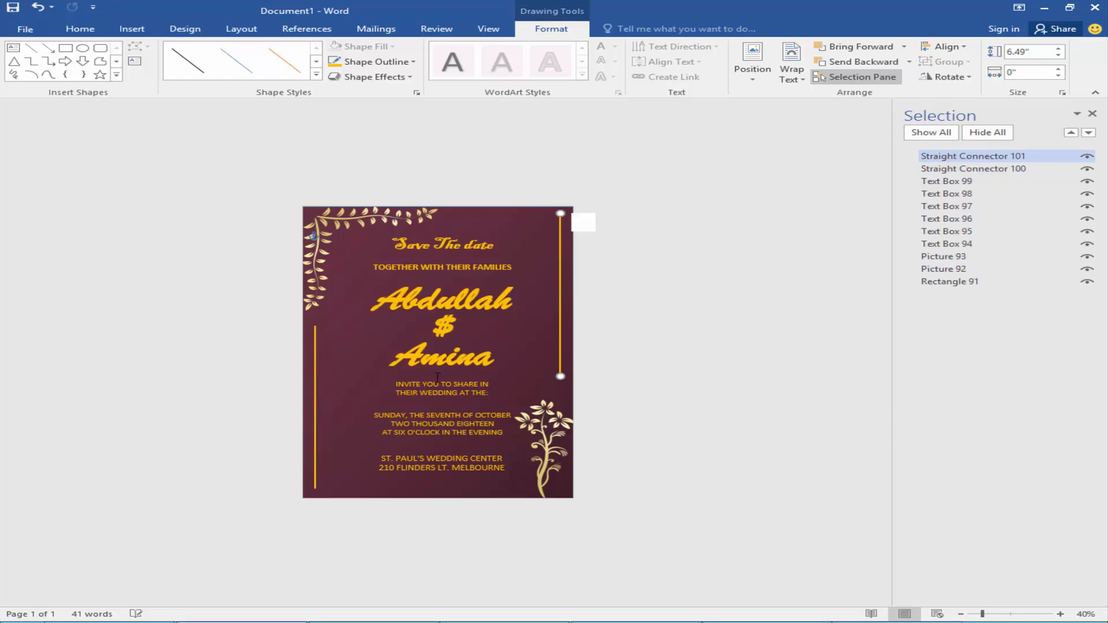
left_click(442, 424)
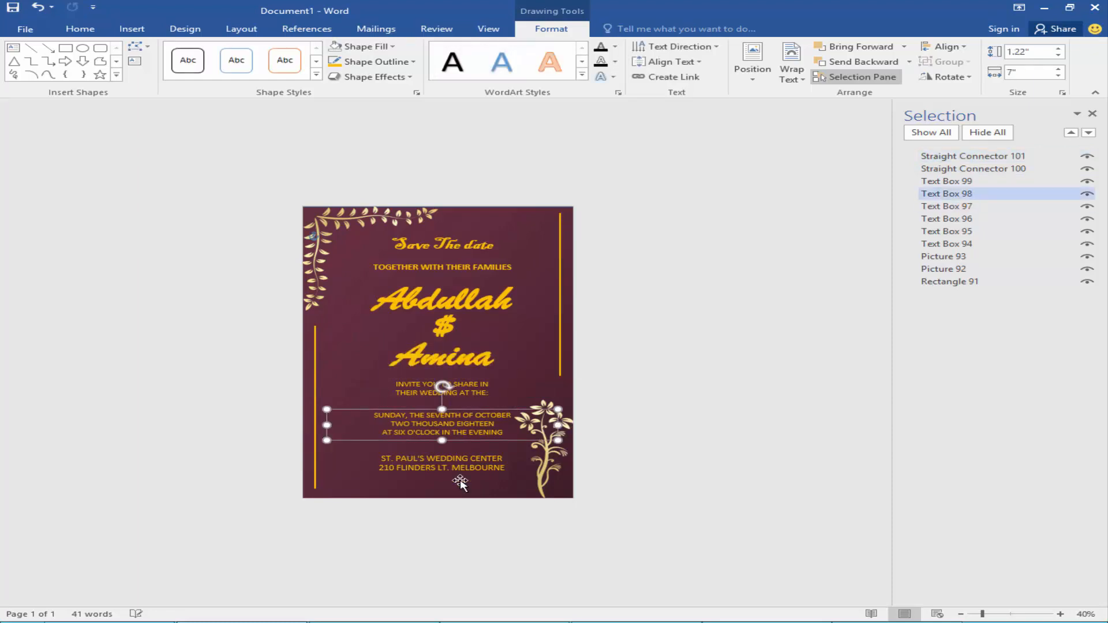